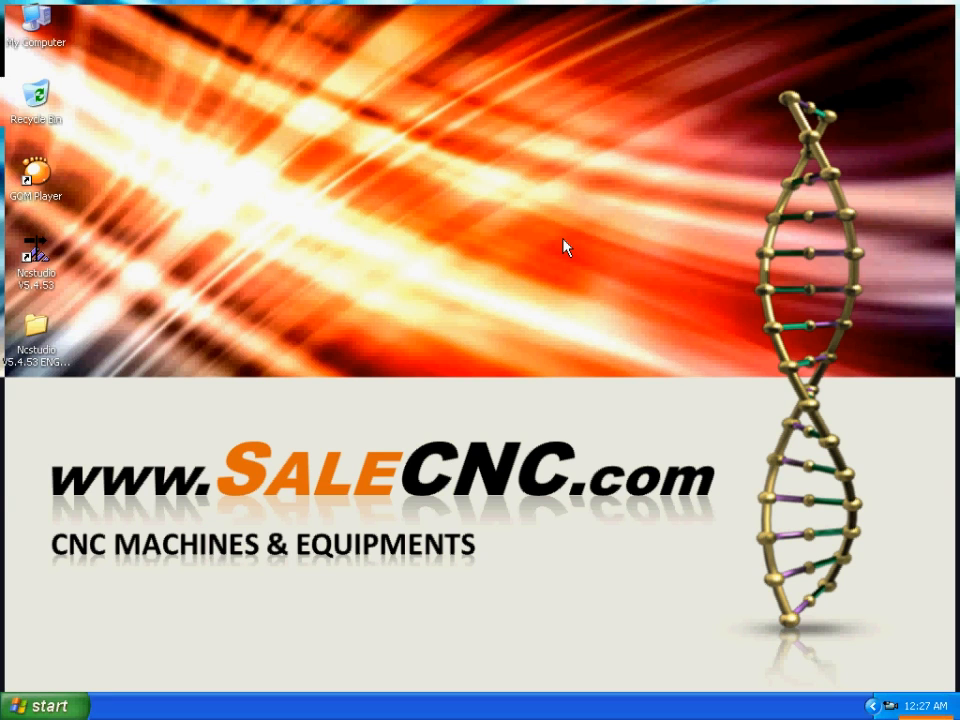
- Launch ArtCAM JewelSmith 9 from the Windows XP Start menu
{"action": "left_click", "coordinate": [44, 702]}
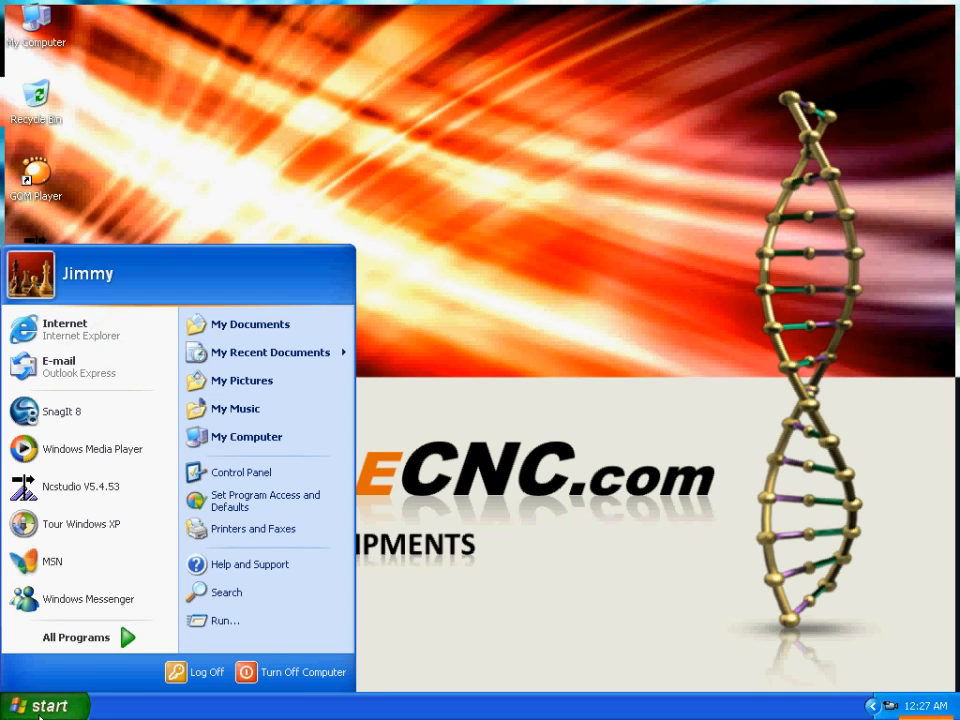
{"action": "left_click", "coordinate": [76, 636]}
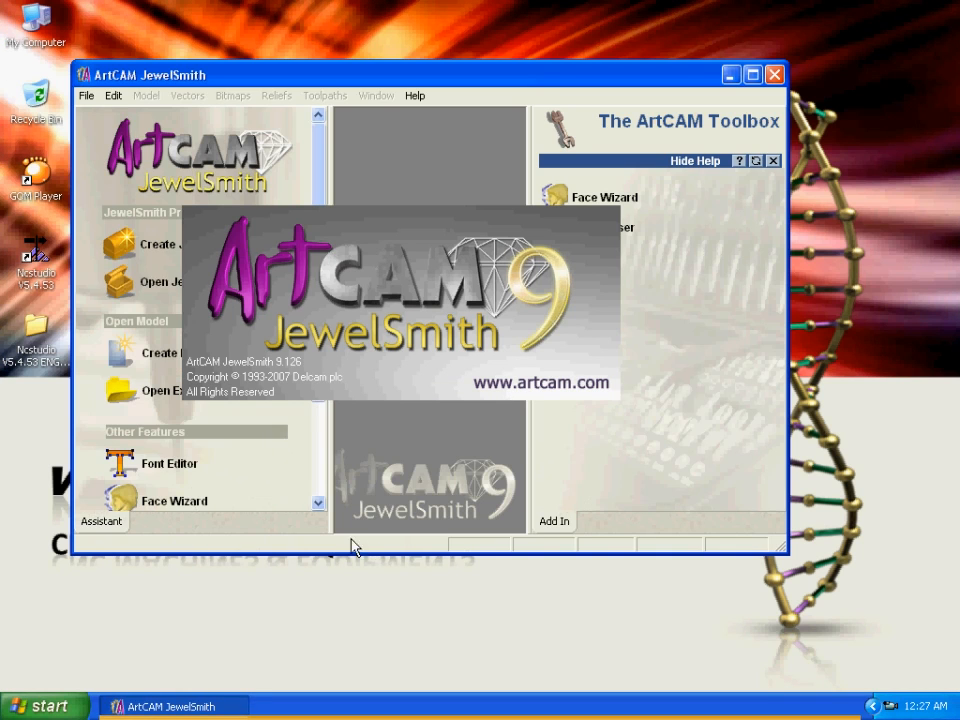
{"action": "mouse_move", "coordinate": [228, 172]}
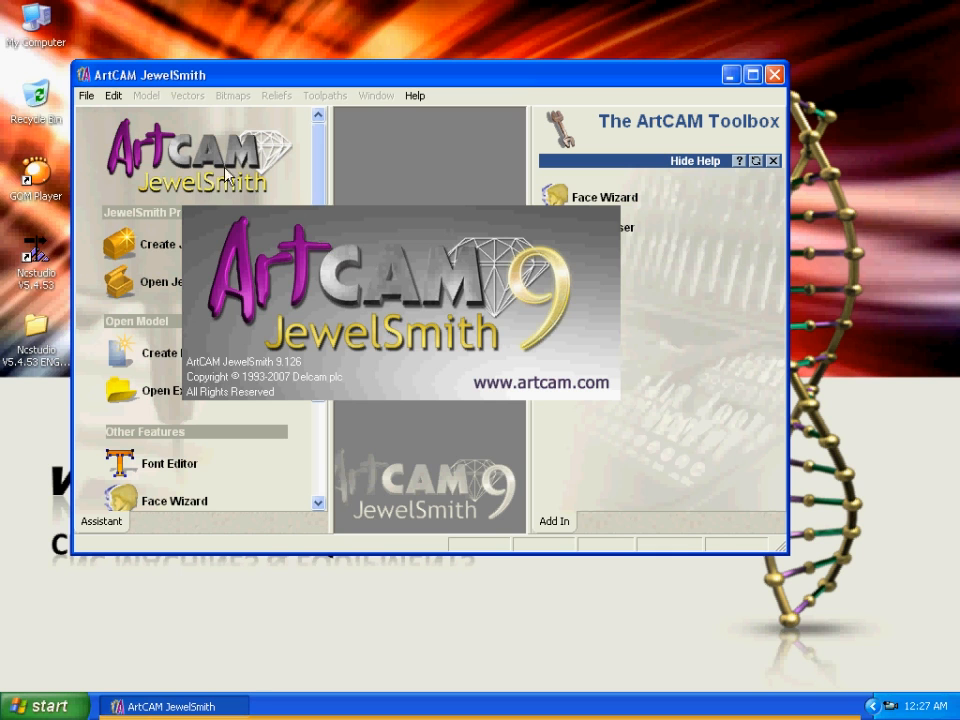
- Create a new 100 × 100 mm model, maximize the window and check its 3D and 2D views
{"action": "left_click", "coordinate": [92, 96]}
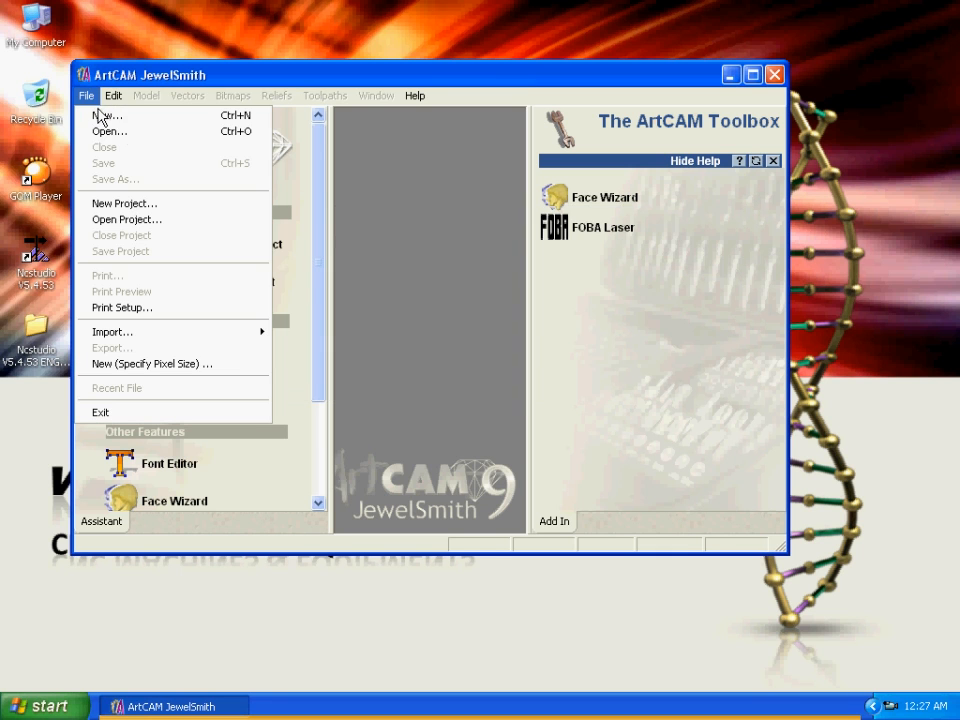
{"action": "left_click", "coordinate": [104, 114]}
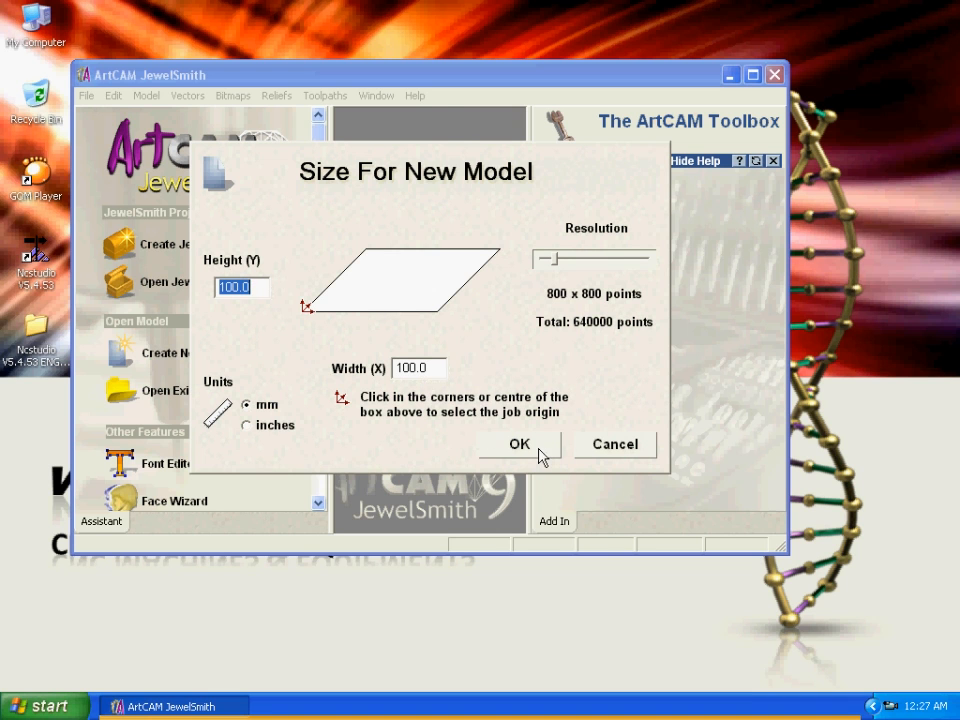
{"action": "left_click", "coordinate": [520, 444]}
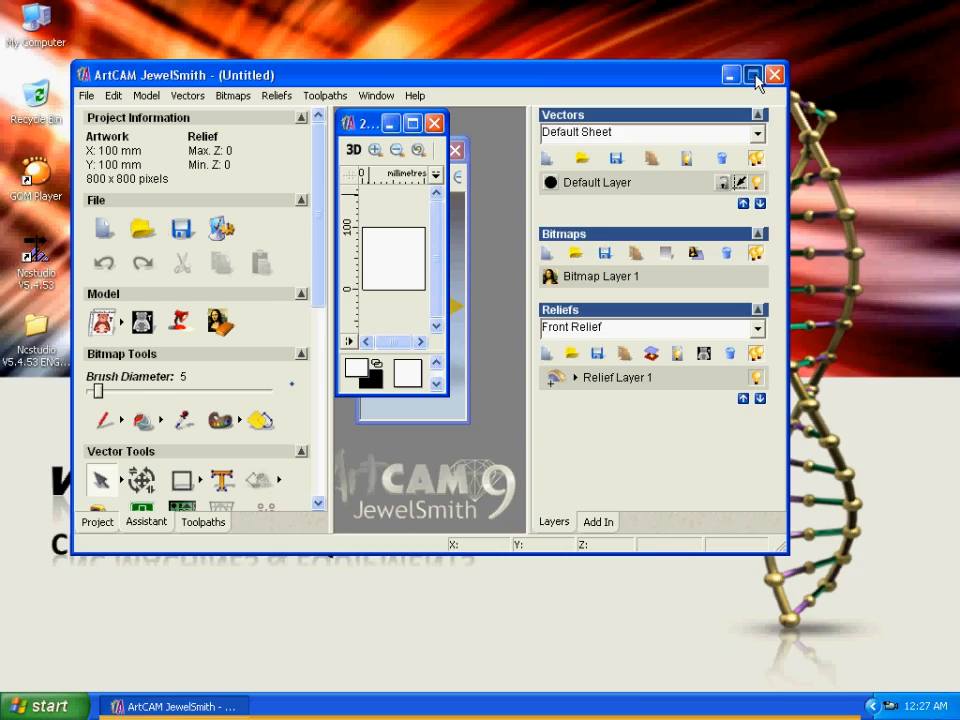
{"action": "left_click", "coordinate": [756, 70]}
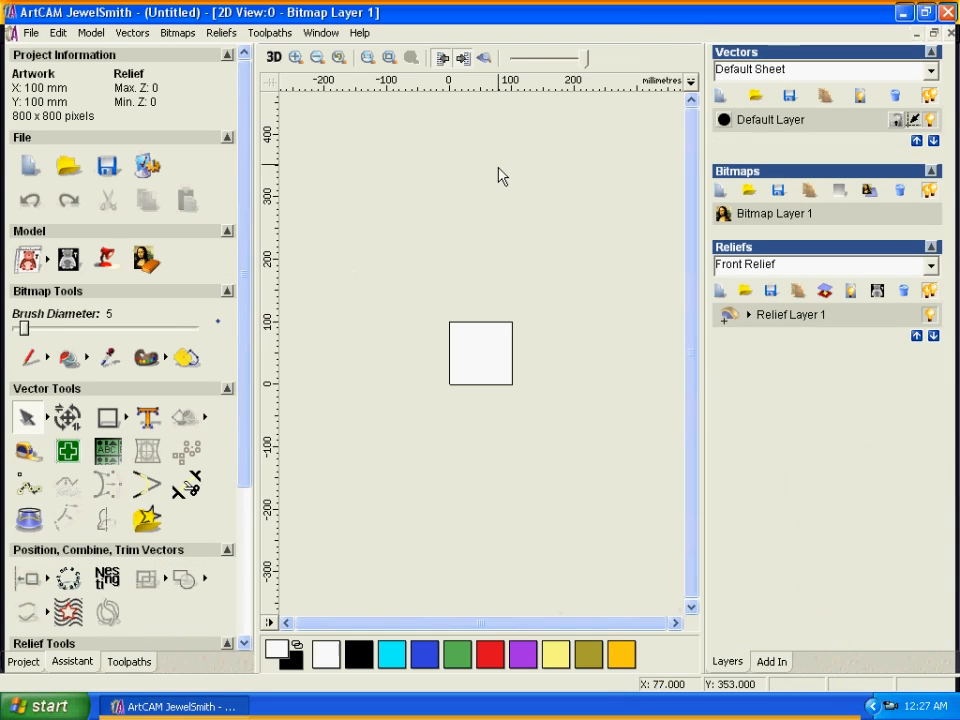
{"action": "left_click", "coordinate": [270, 56]}
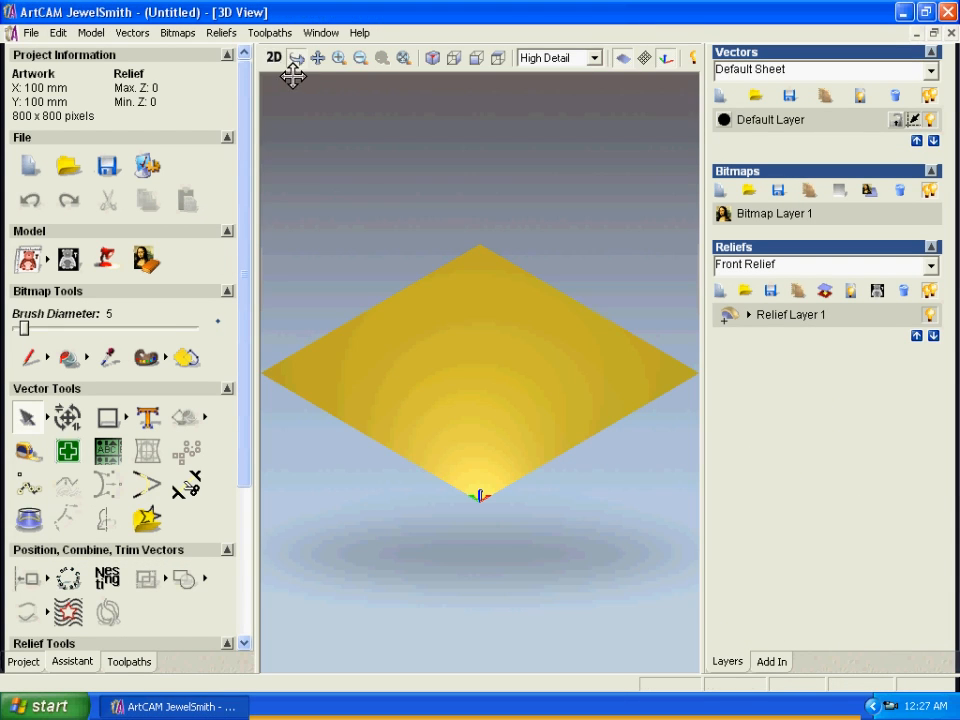
{"action": "left_click", "coordinate": [264, 56]}
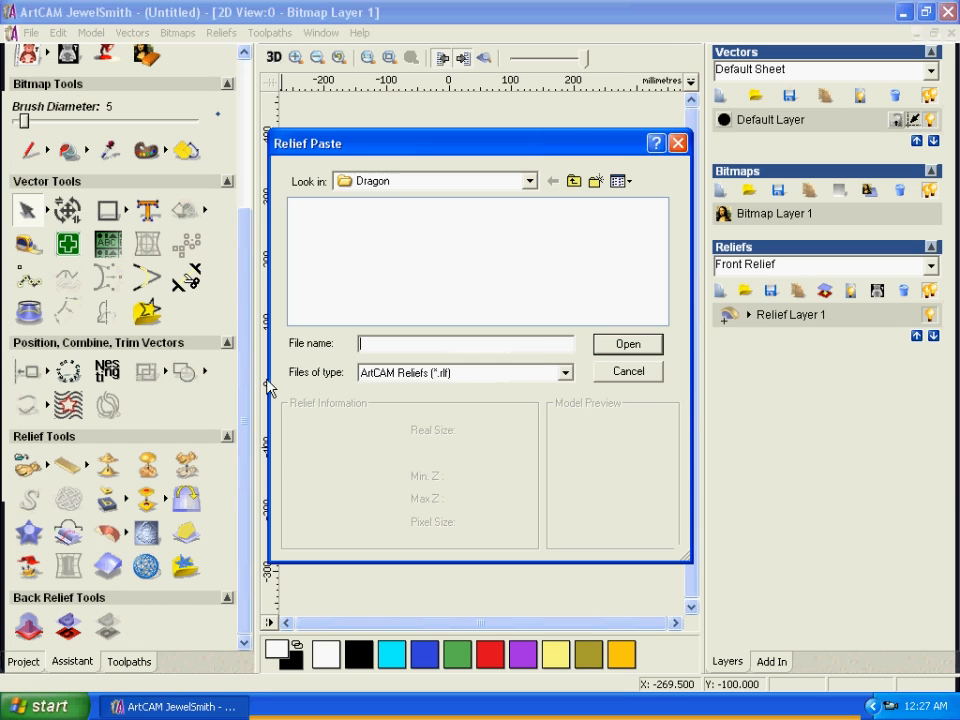
- Show all file types in the Paste Relief dialog and browse down to the dragon relief
{"action": "left_click", "coordinate": [532, 180]}
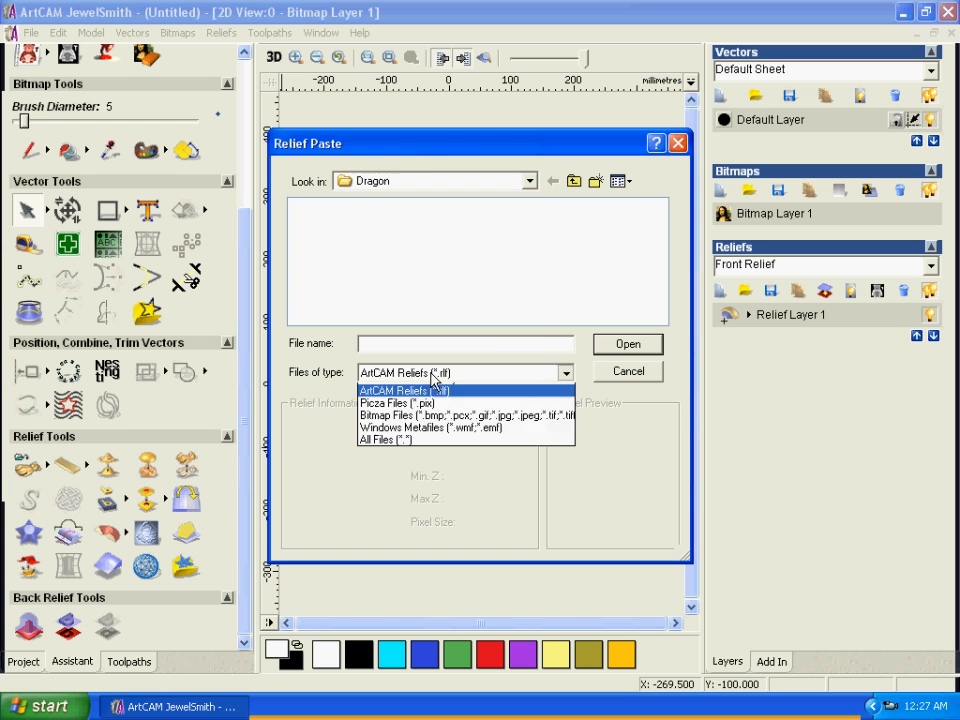
{"action": "left_click", "coordinate": [410, 440]}
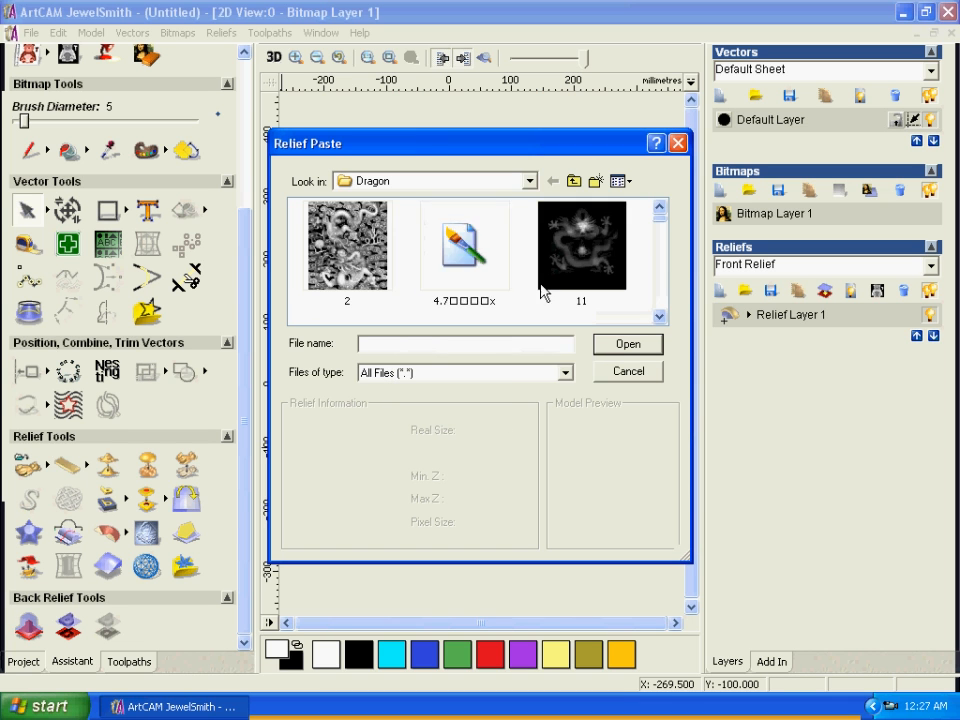
{"action": "scroll", "scroll_direction": "down", "scroll_amount": 3}
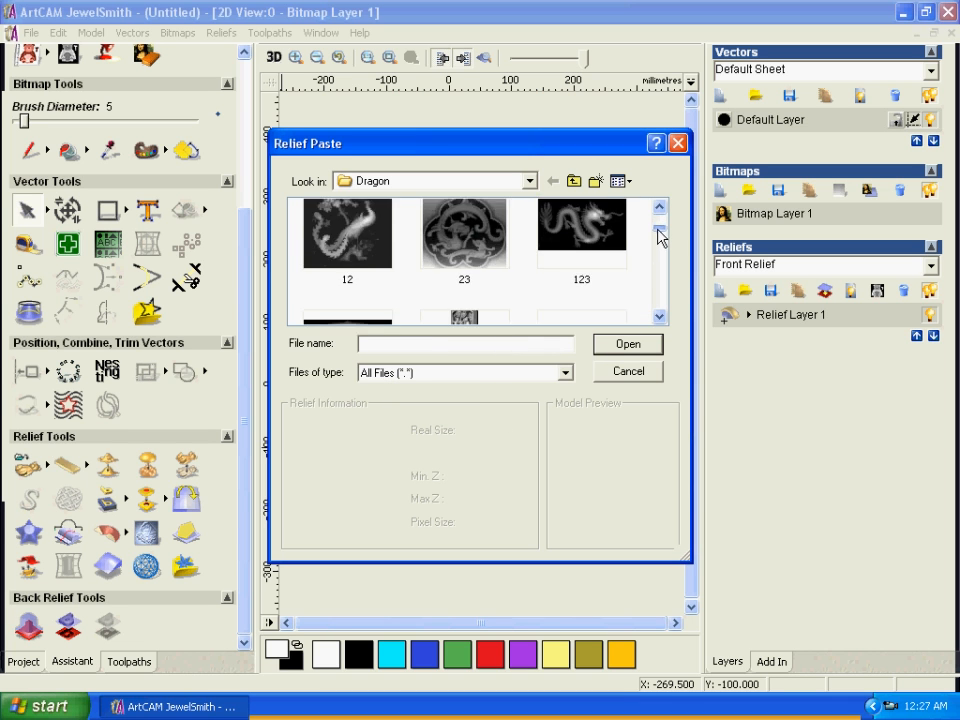
{"action": "scroll", "scroll_direction": "down", "scroll_amount": 3}
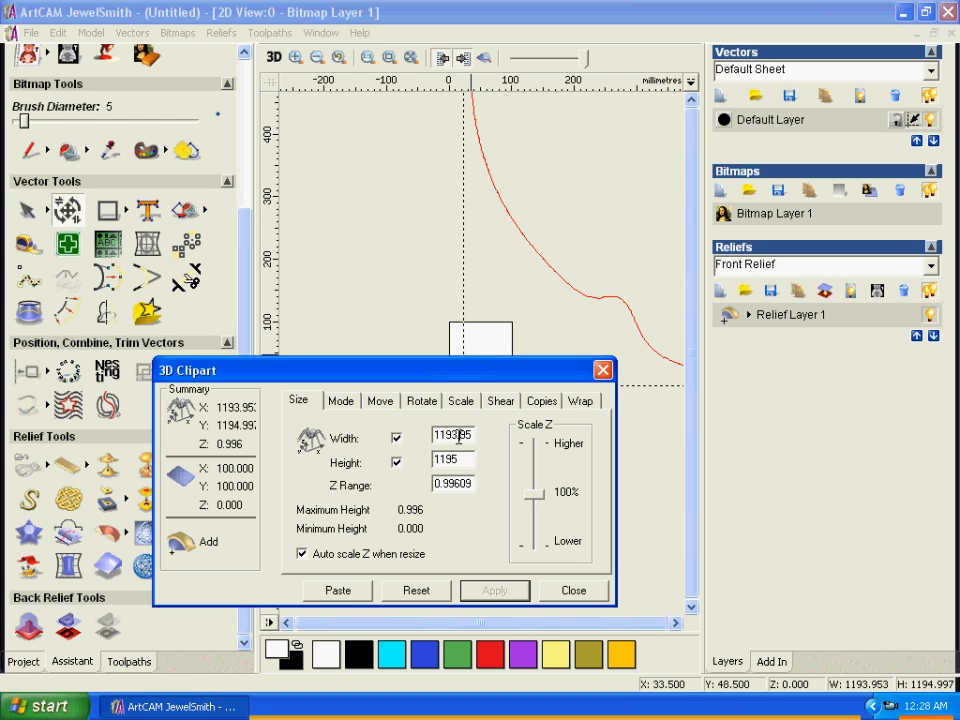
- Resize the pasted clip art to 90 × 90 mm with a 4 mm Z range
{"action": "triple_click", "coordinate": [450, 434]}
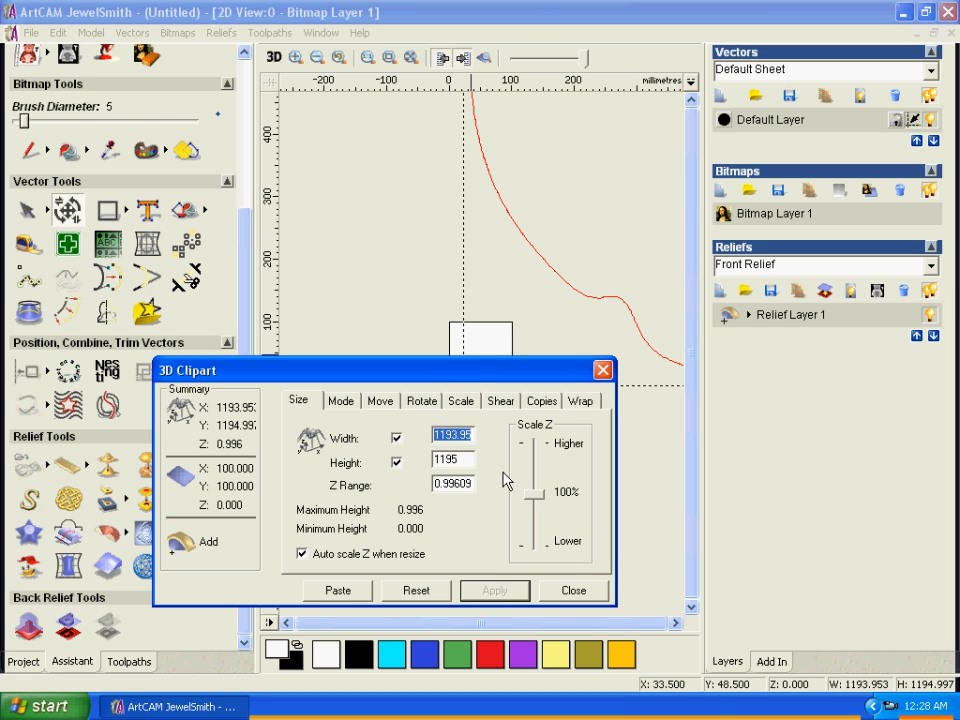
{"action": "mouse_move", "coordinate": [476, 350]}
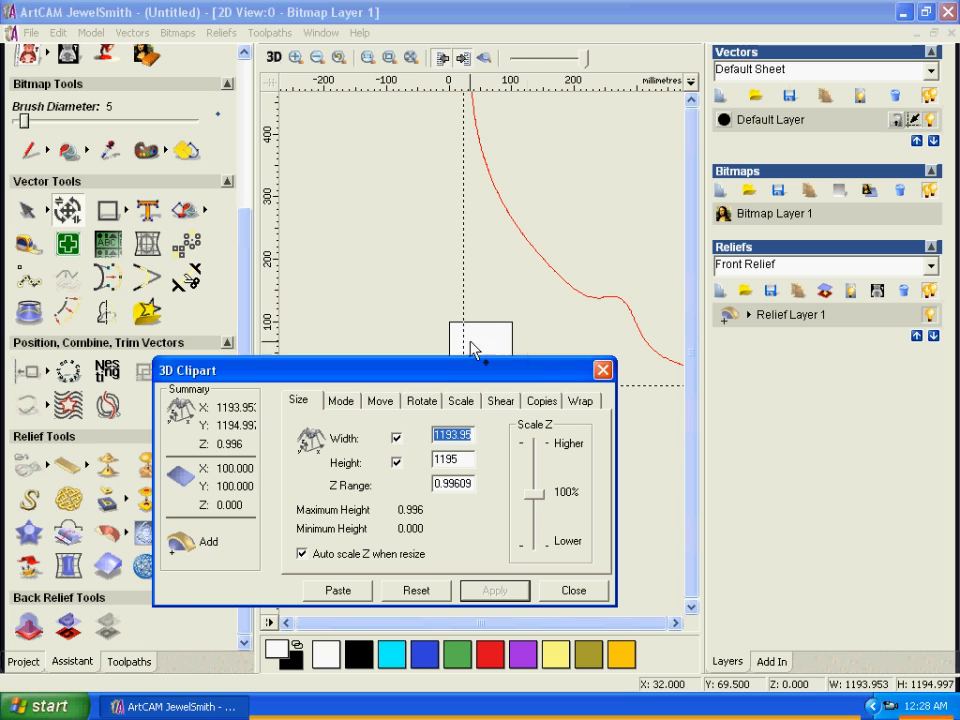
{"action": "mouse_move", "coordinate": [486, 460]}
{"action": "type", "text": "4"}
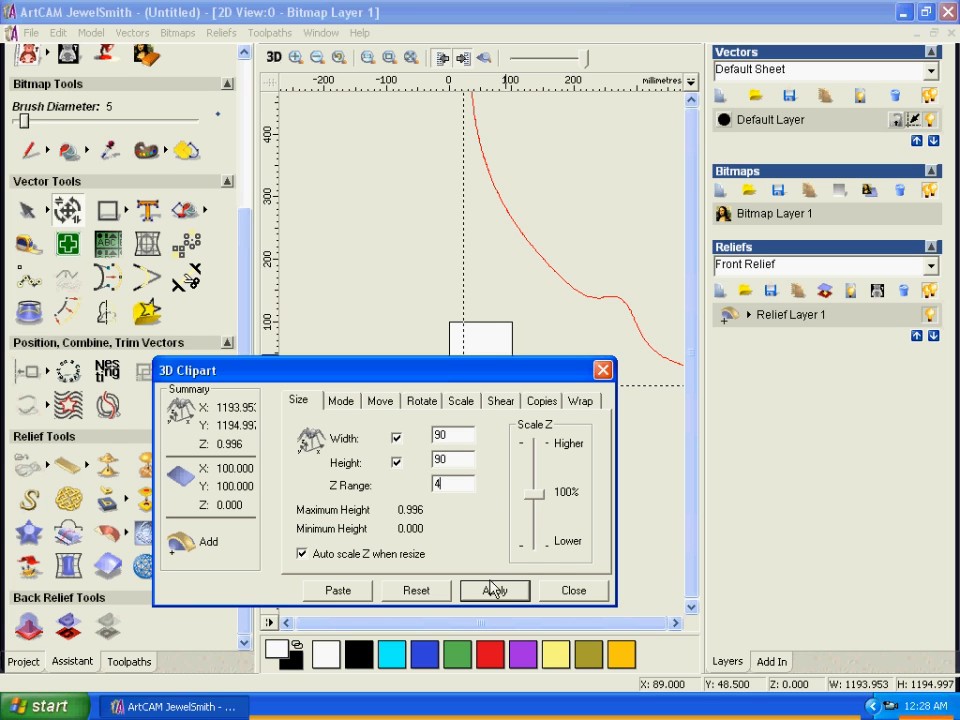
{"action": "left_click", "coordinate": [494, 590]}
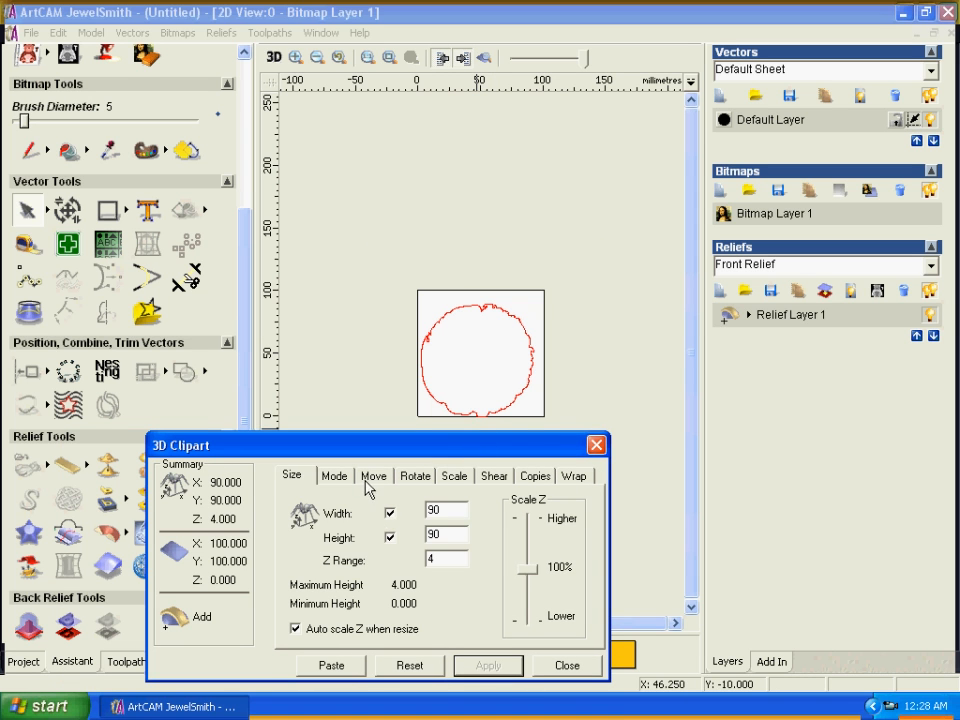
- Nudge the relief with small X and Y move offsets and apply them
{"action": "left_click", "coordinate": [372, 476]}
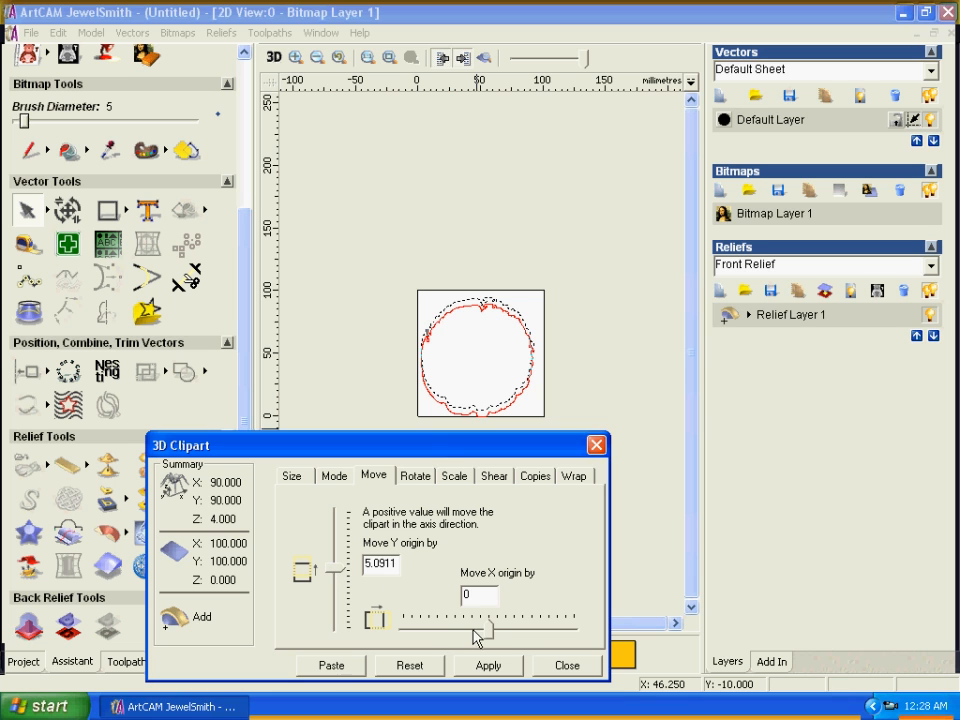
{"action": "left_click_drag", "start_coordinate": [470, 636], "coordinate": [490, 636]}
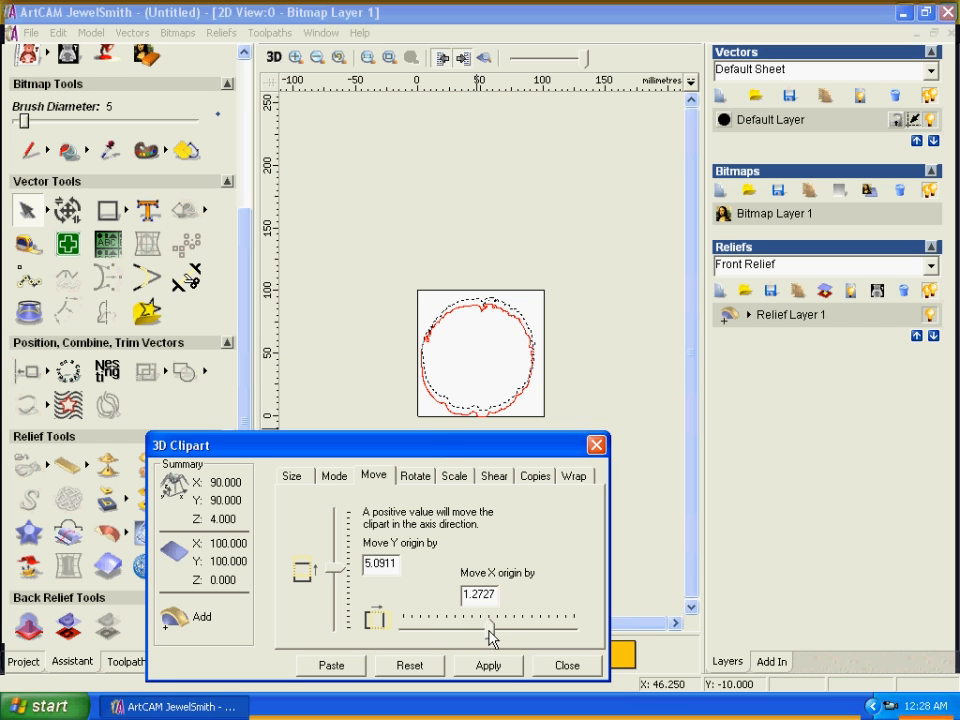
{"action": "left_click", "coordinate": [486, 664]}
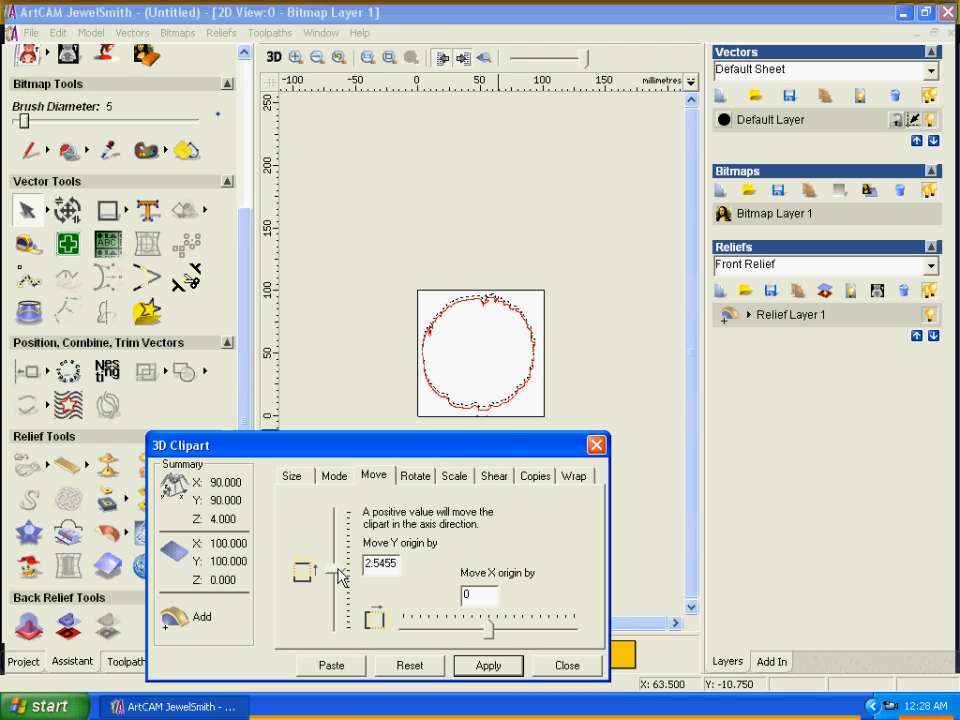
{"action": "left_click", "coordinate": [488, 664]}
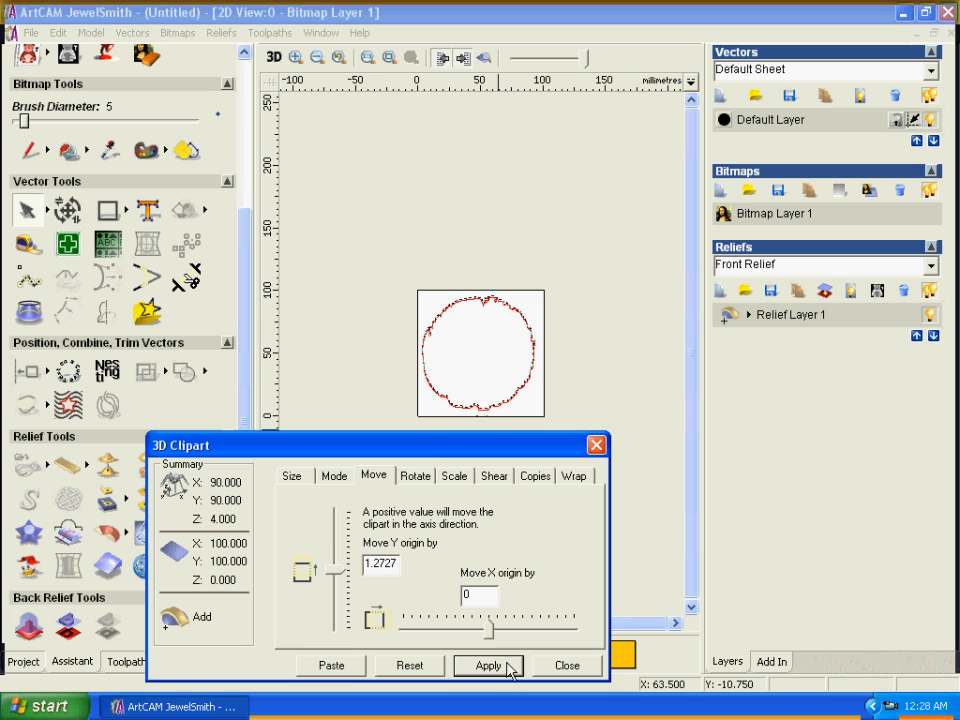
{"action": "left_click", "coordinate": [488, 664]}
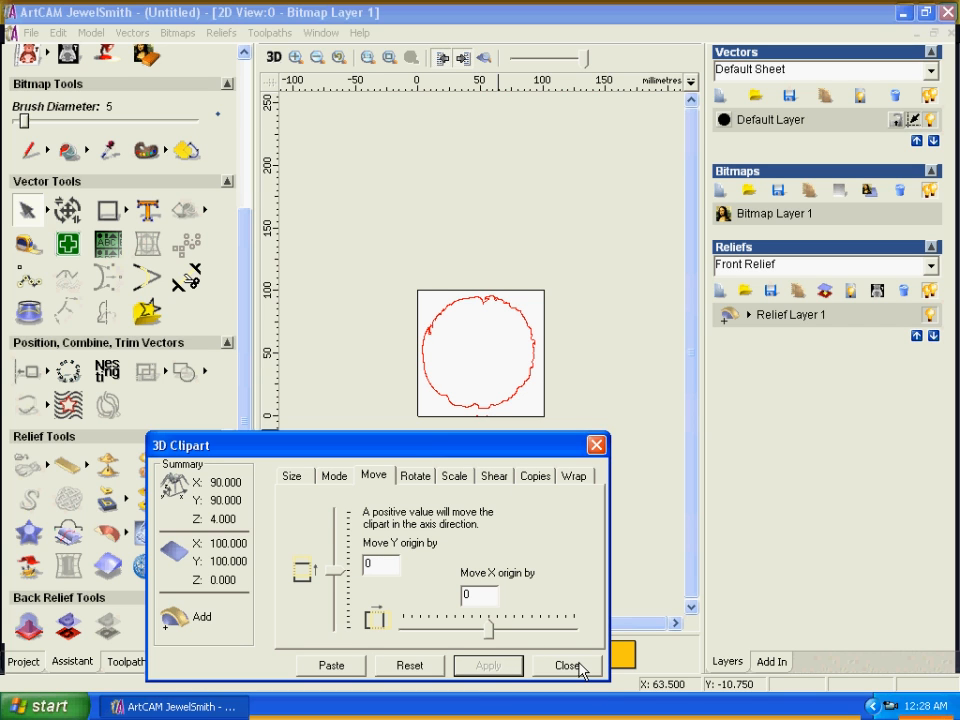
{"action": "mouse_move", "coordinate": [450, 672]}
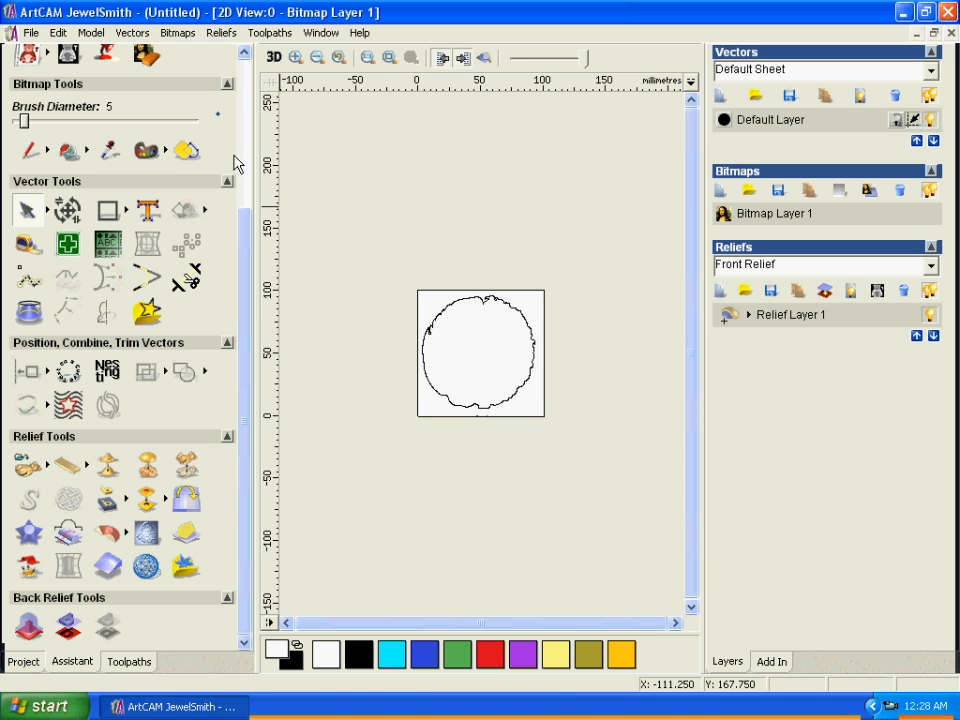
- View the relief face-on in 3D and start scaling its height
{"action": "left_click", "coordinate": [272, 56]}
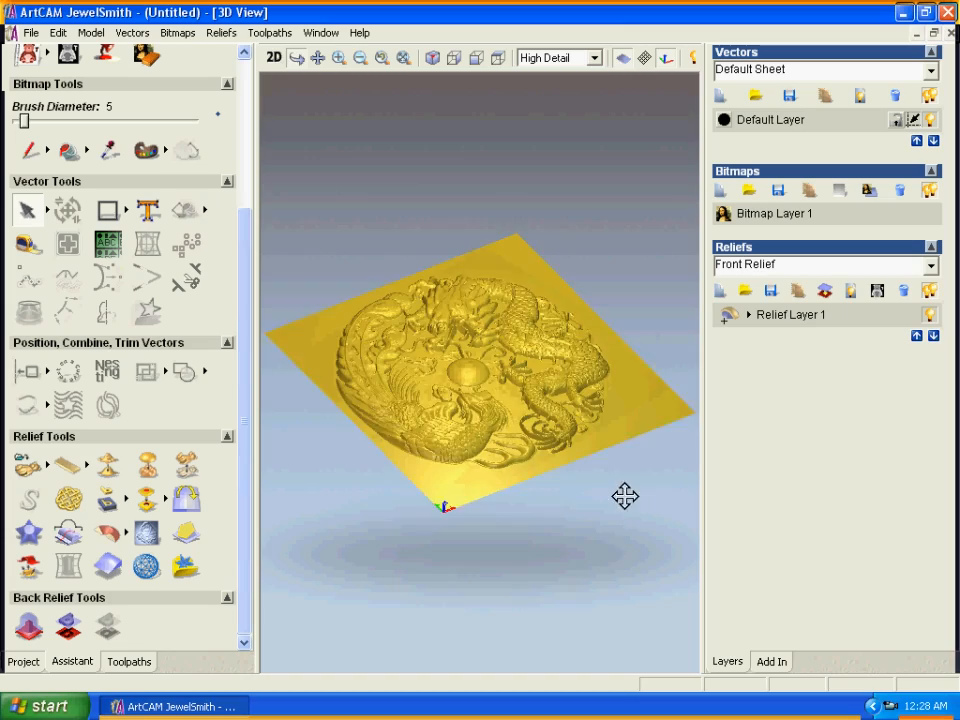
{"action": "left_click_drag", "start_coordinate": [624, 496], "coordinate": [442, 436]}
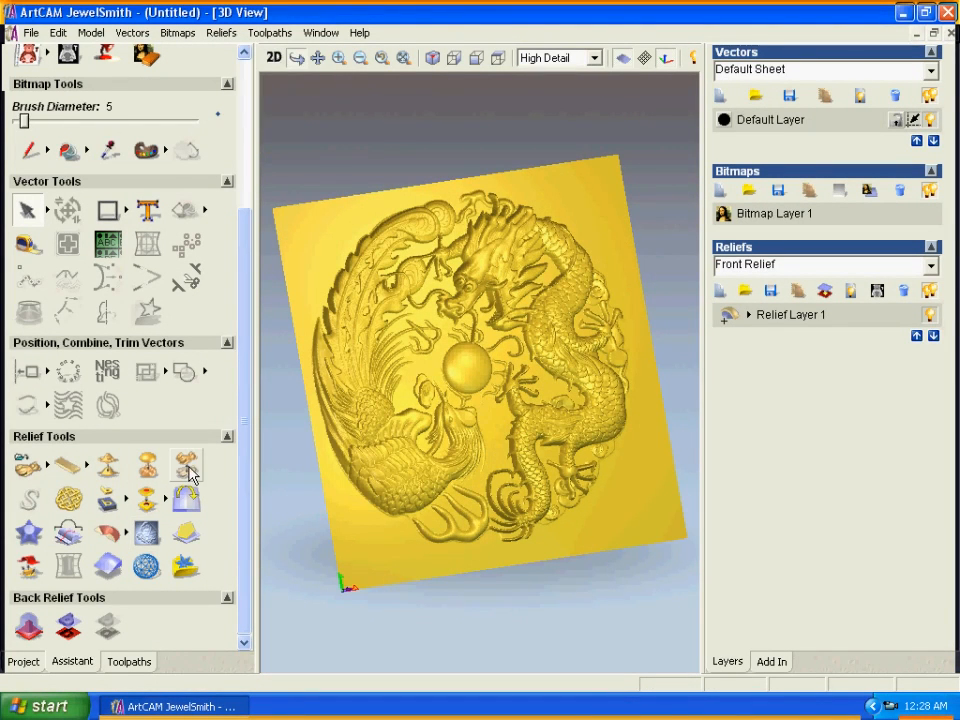
{"action": "left_click", "coordinate": [186, 464]}
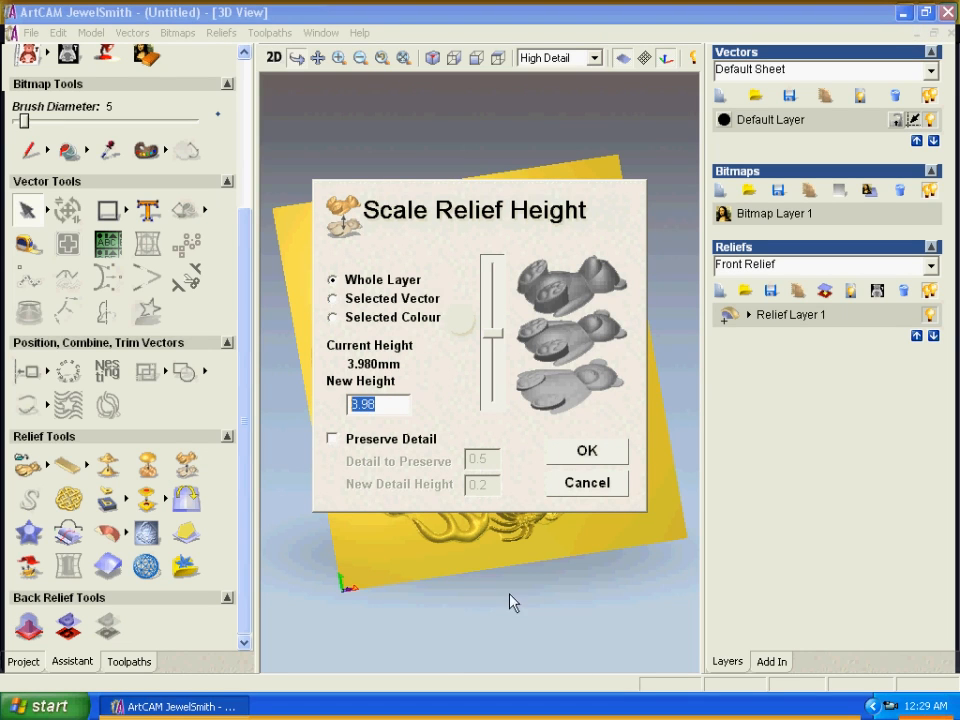
- Scale the relief to 5 mm high, then cancel out of Smooth Relief
{"action": "type", "text": "5"}
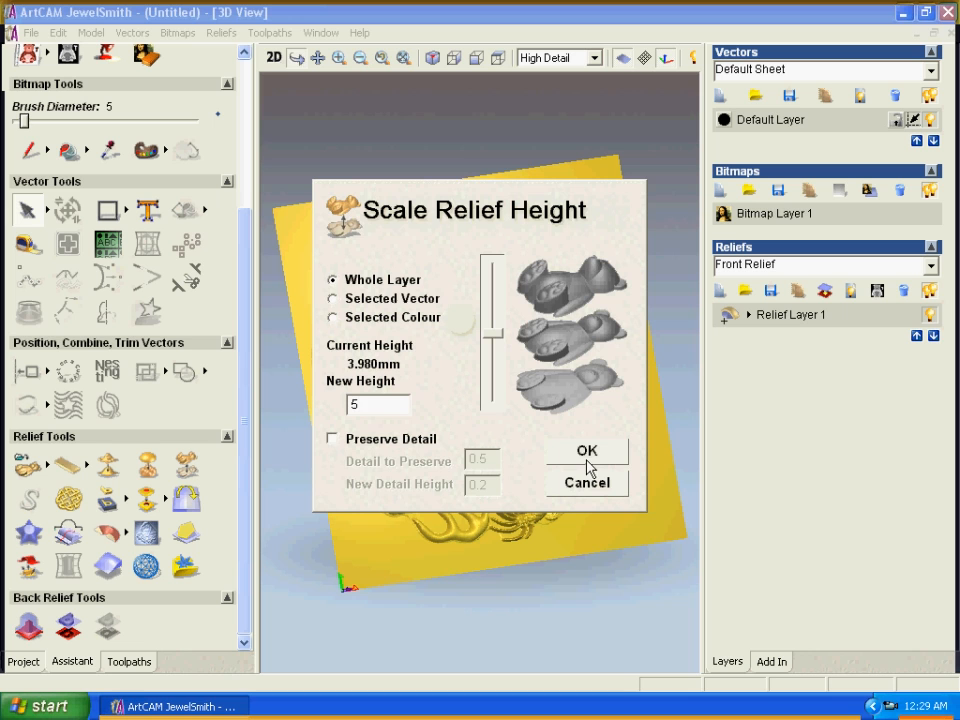
{"action": "left_click", "coordinate": [586, 450]}
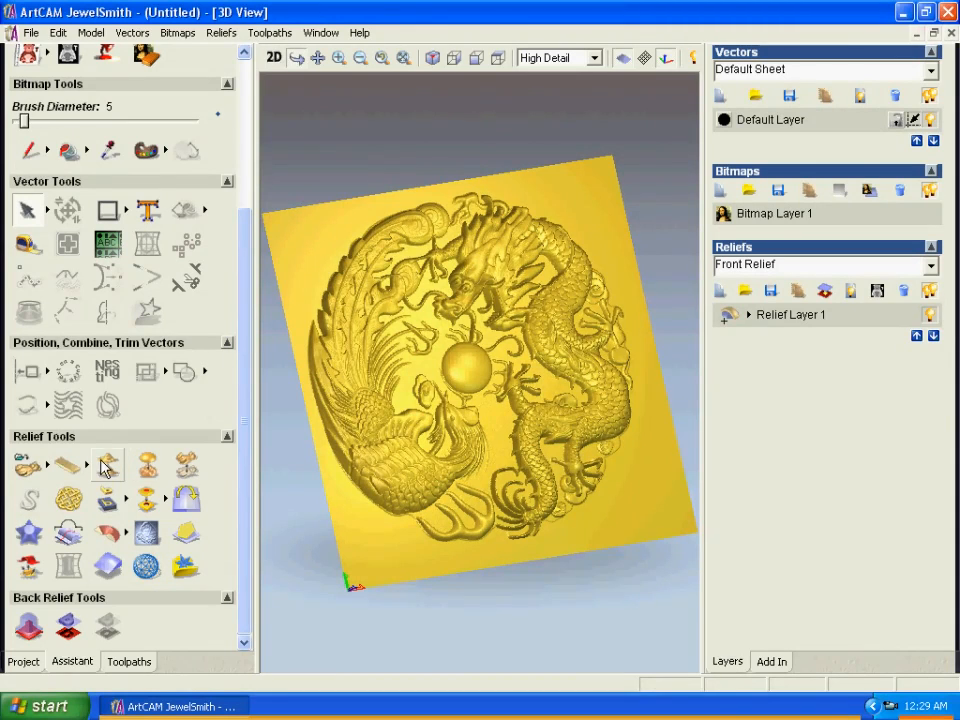
{"action": "left_click", "coordinate": [108, 464]}
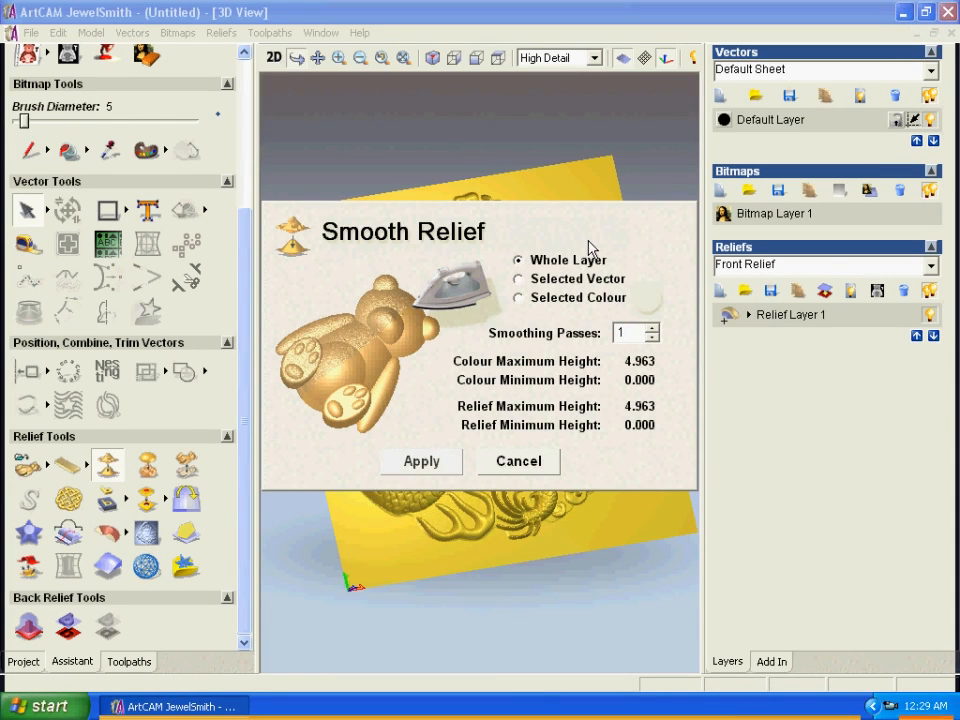
{"action": "mouse_move", "coordinate": [168, 384]}
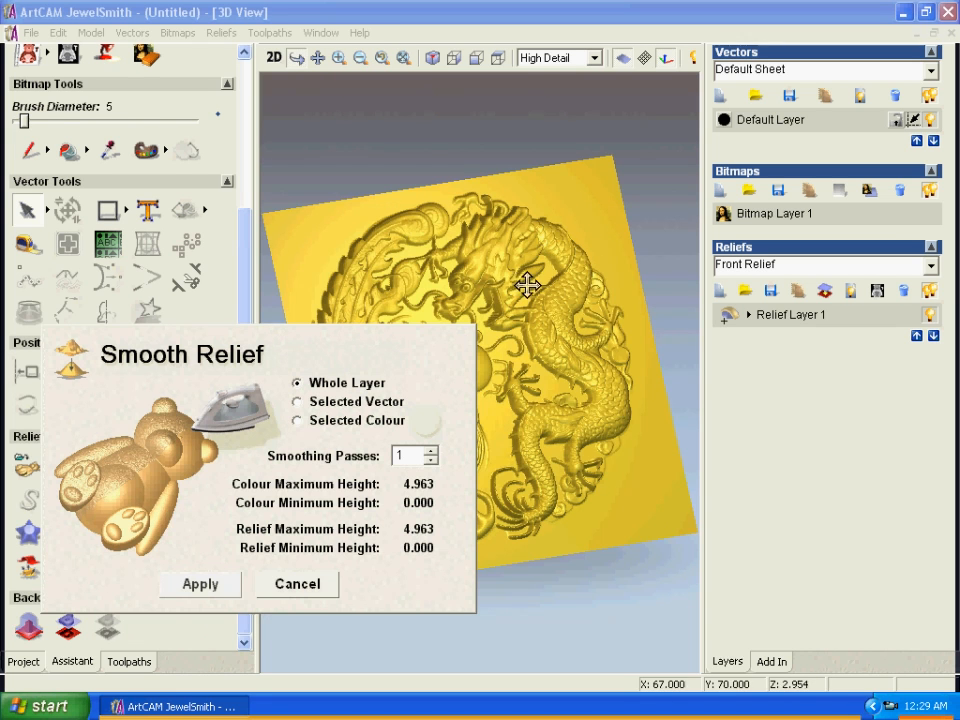
{"action": "left_click", "coordinate": [200, 584]}
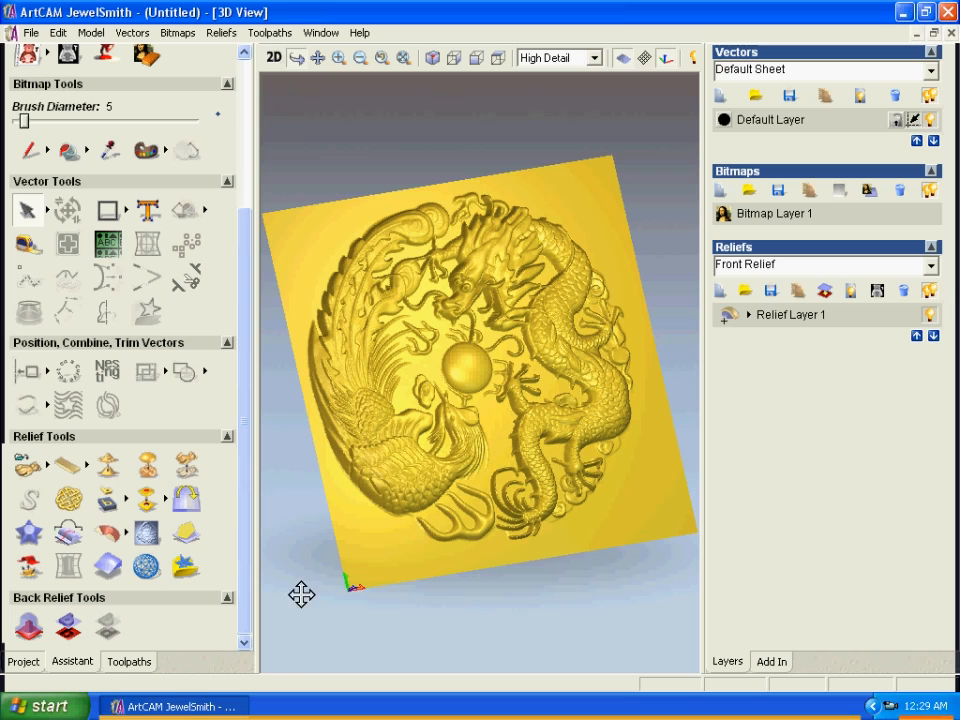
{"action": "mouse_move", "coordinate": [122, 670]}
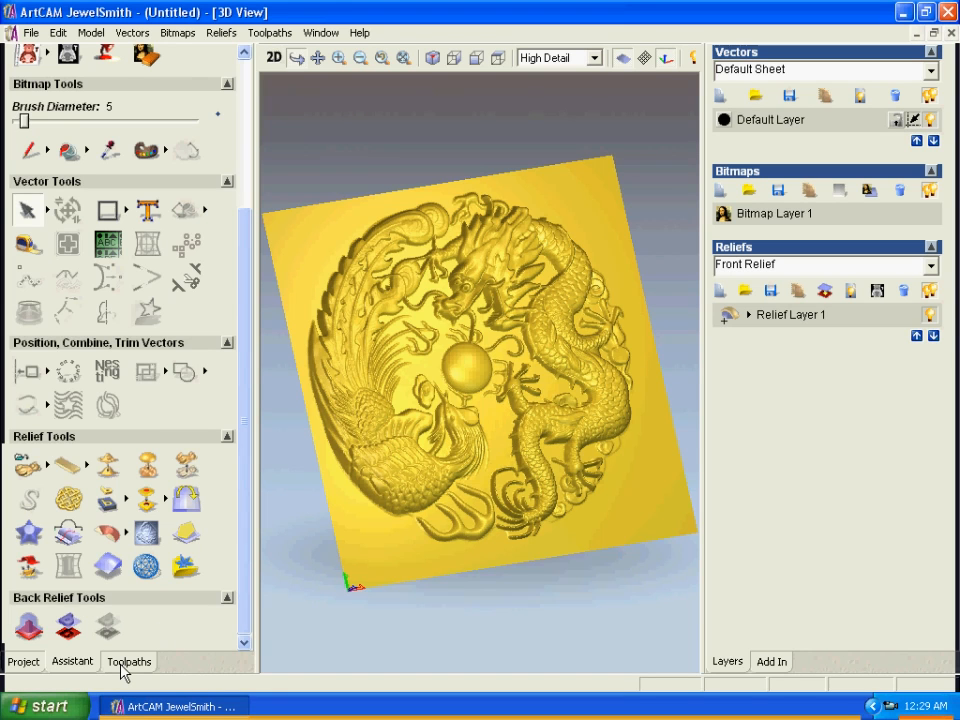
- Start a Machine Relief 3D toolpath and go to select its cutting tool
{"action": "left_click", "coordinate": [128, 660]}
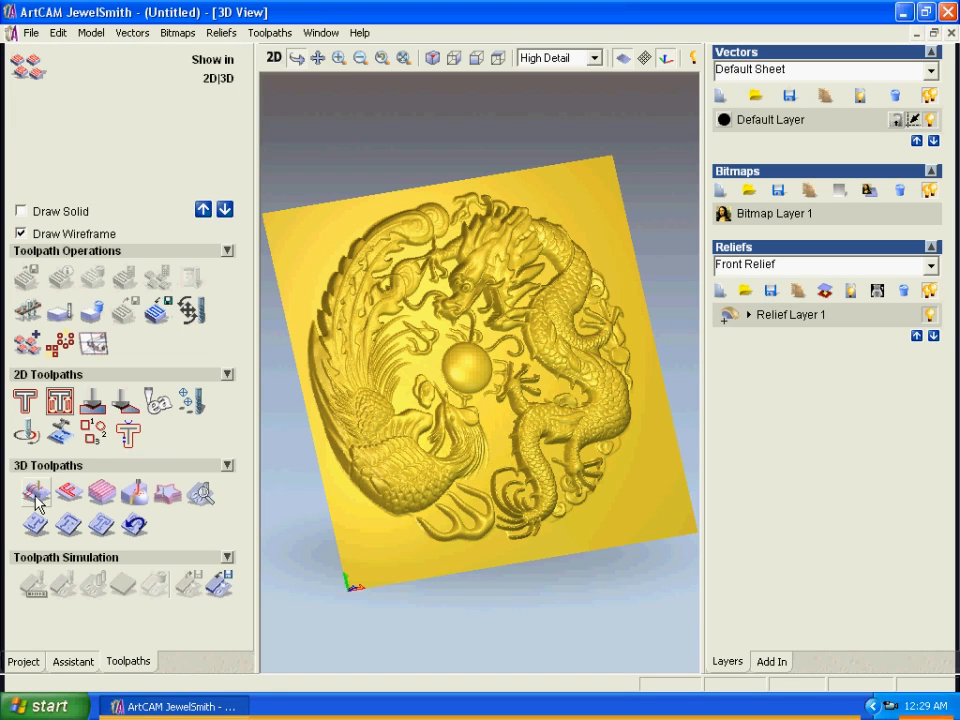
{"action": "left_click", "coordinate": [32, 488]}
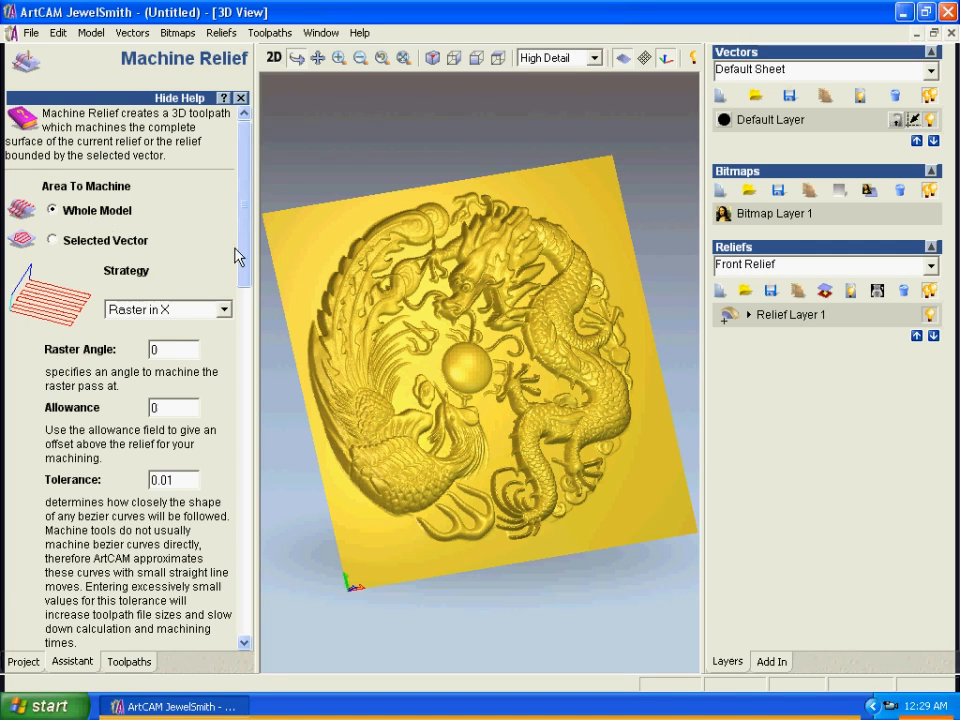
{"action": "scroll", "scroll_direction": "down", "scroll_amount": 3}
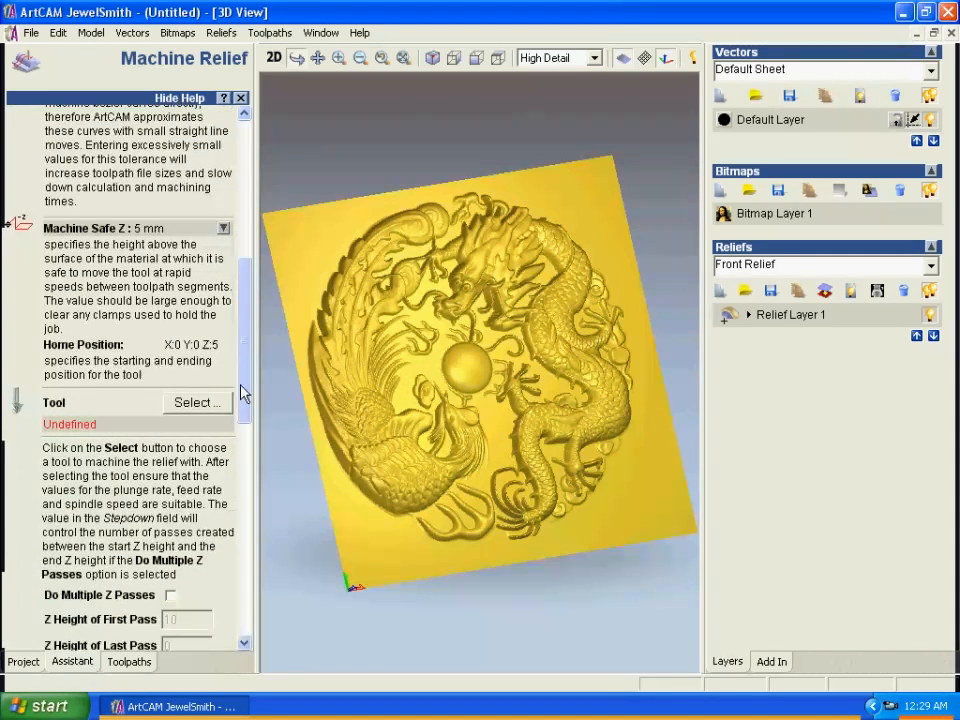
{"action": "left_click", "coordinate": [196, 402]}
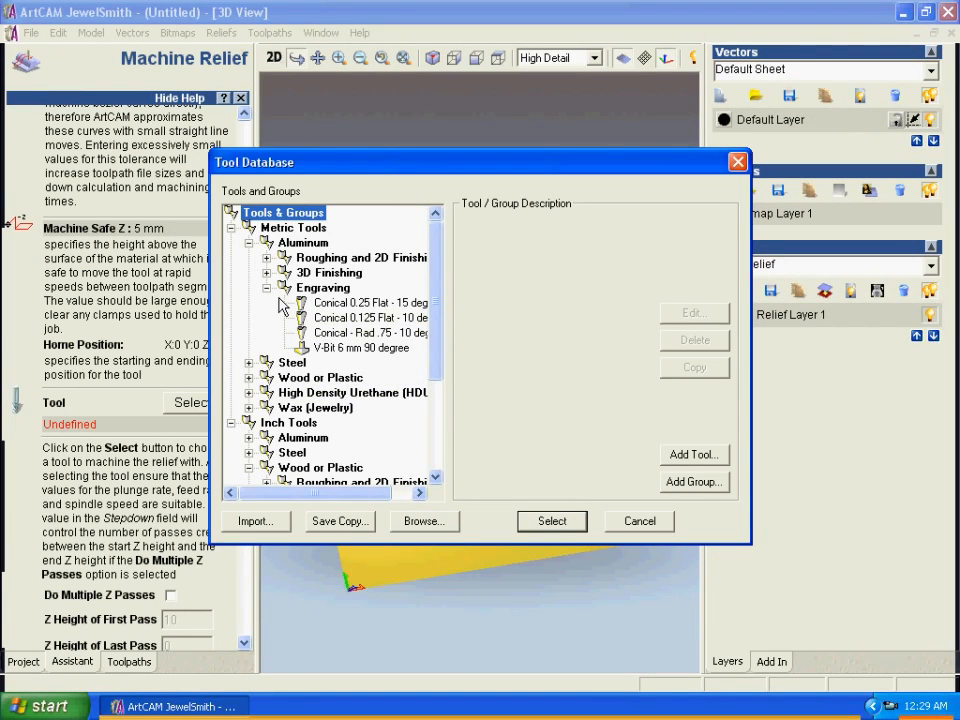
{"action": "mouse_move", "coordinate": [348, 376]}
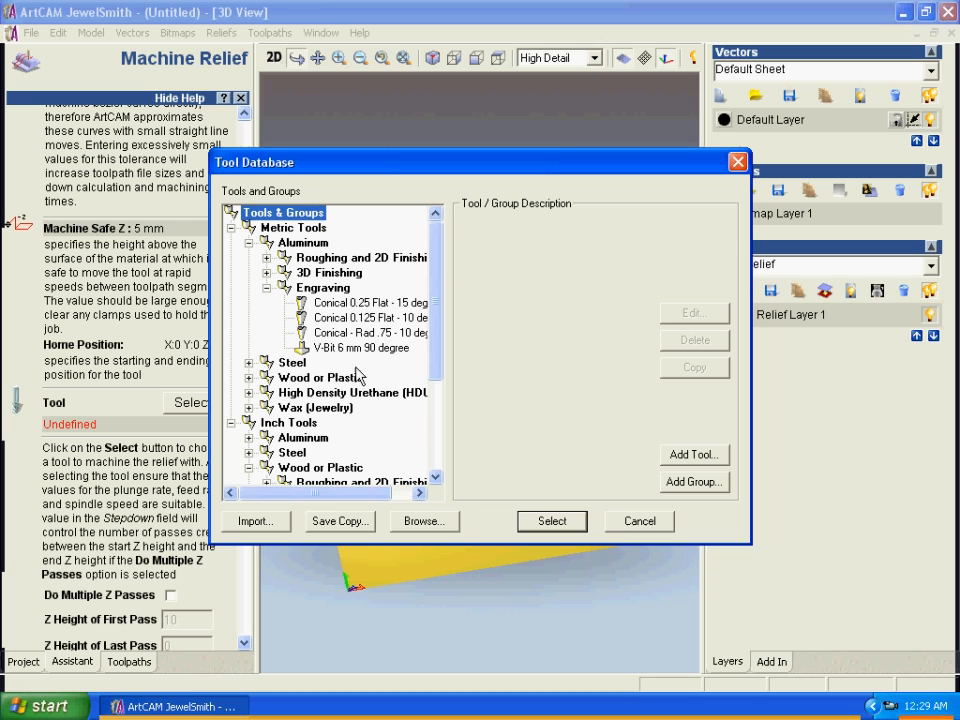
- Assign the Conical 0.25 Flat - 15 degrees engraving tool to the toolpath
{"action": "left_click", "coordinate": [370, 302]}
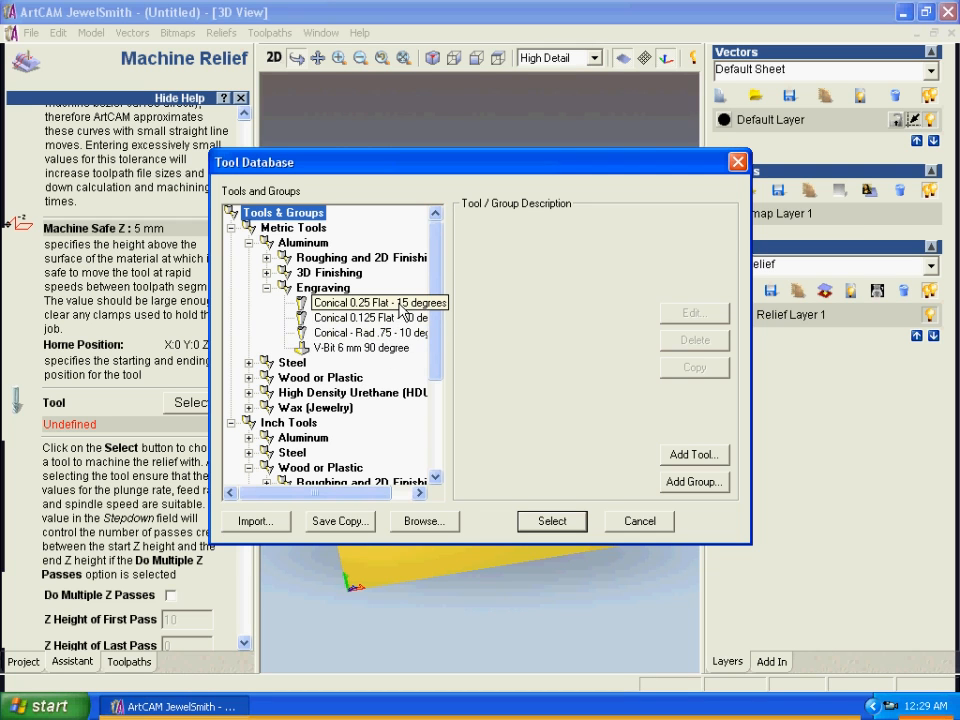
{"action": "left_click", "coordinate": [378, 302]}
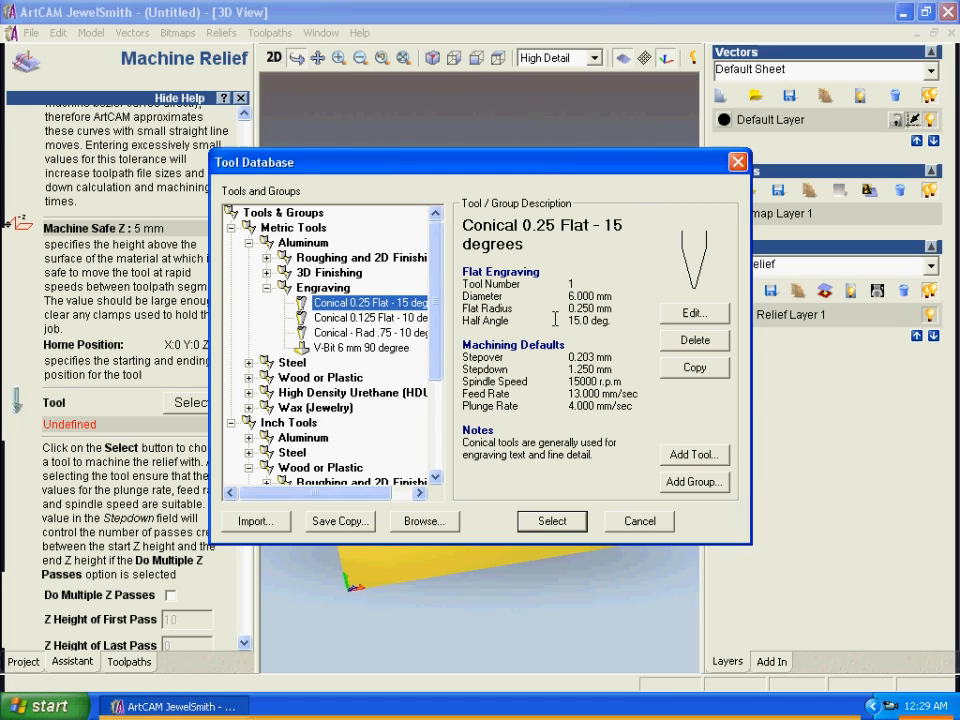
{"action": "mouse_move", "coordinate": [596, 410]}
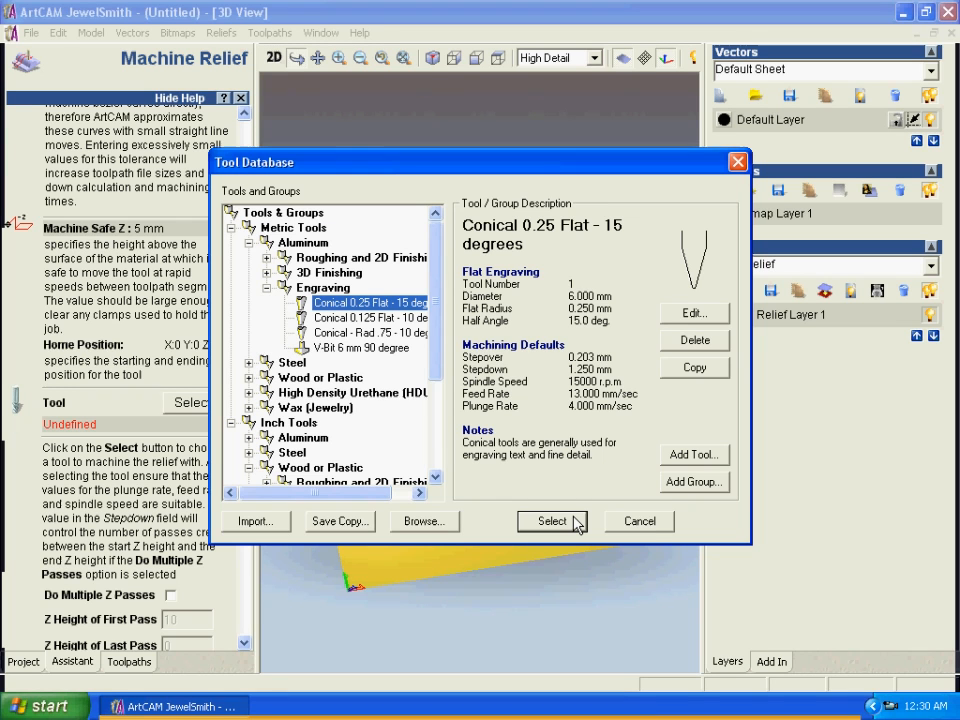
{"action": "left_click", "coordinate": [552, 520]}
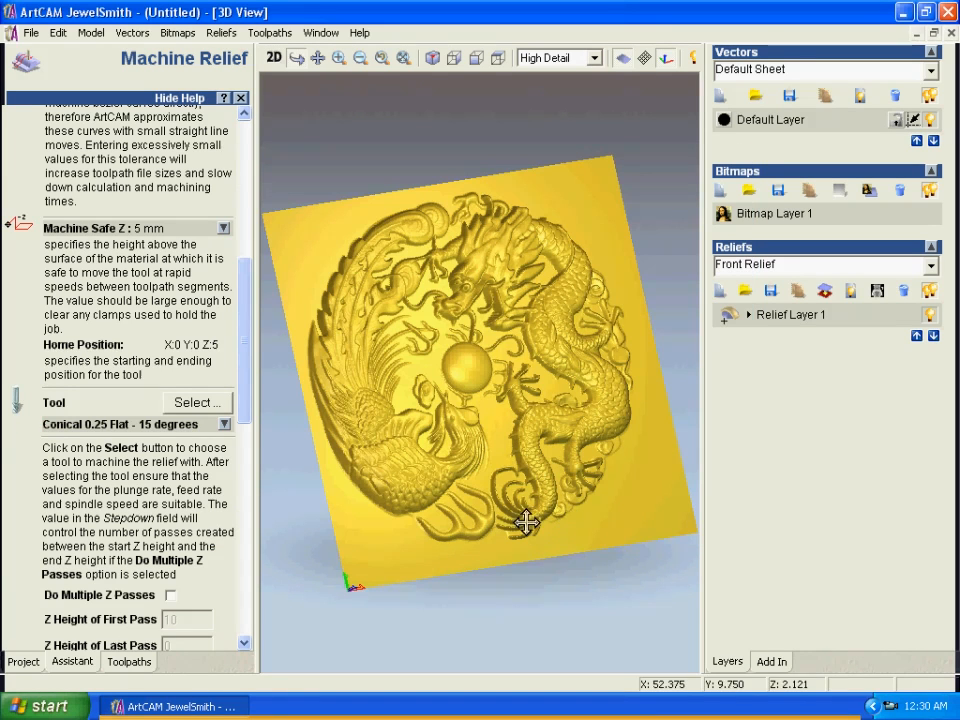
{"action": "scroll", "scroll_direction": "down", "scroll_amount": 3}
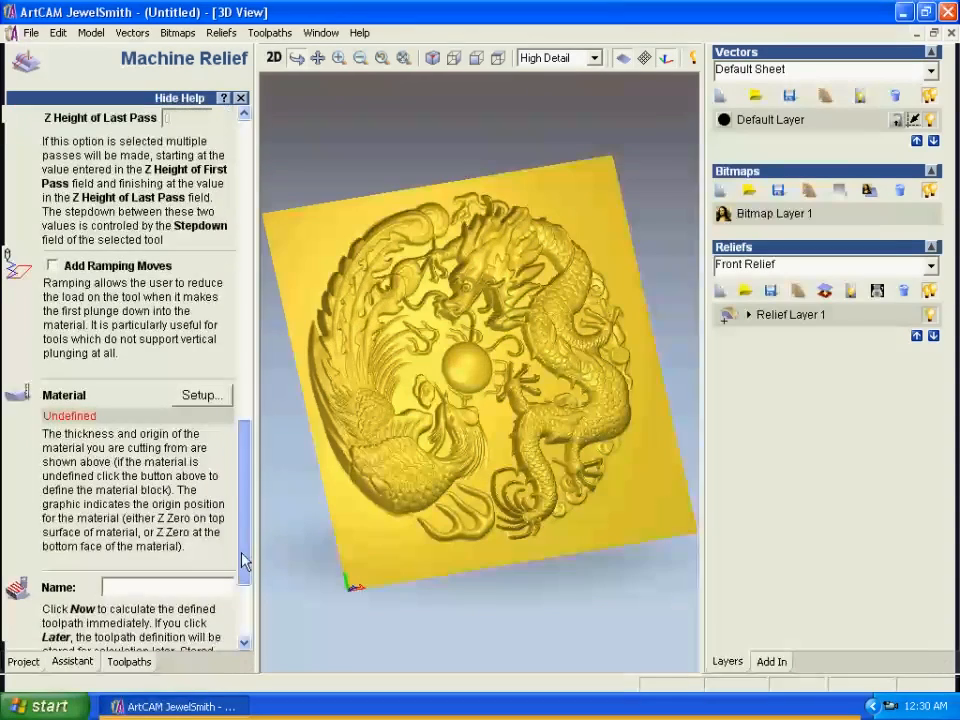
- Set the material block to 20 mm thick with bottom offset
{"action": "left_click", "coordinate": [200, 476]}
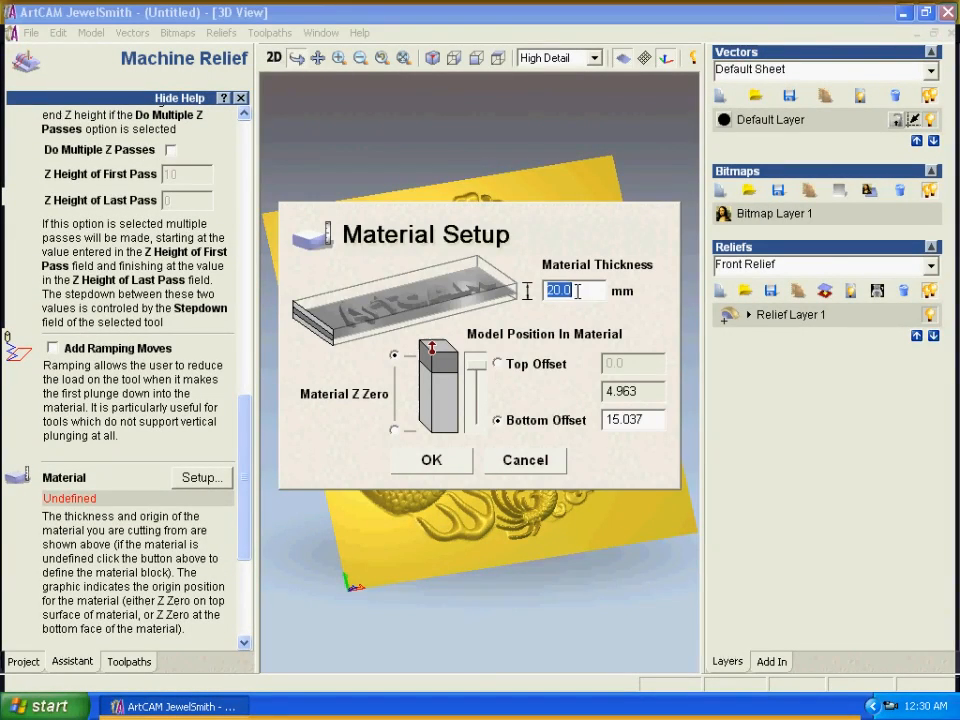
{"action": "mouse_move", "coordinate": [486, 368]}
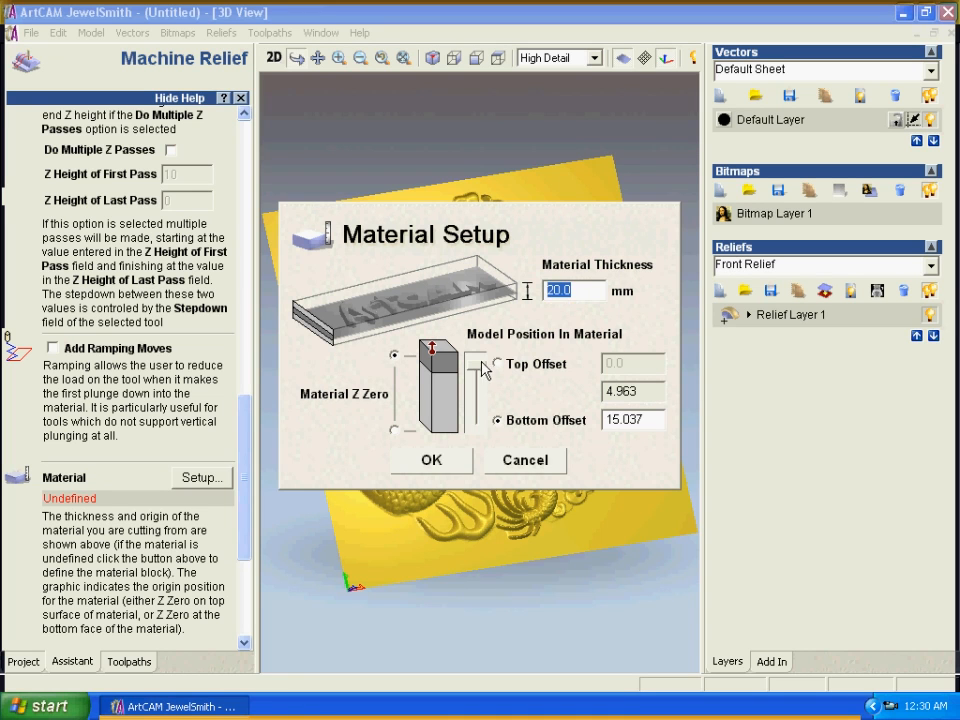
{"action": "left_click", "coordinate": [432, 460]}
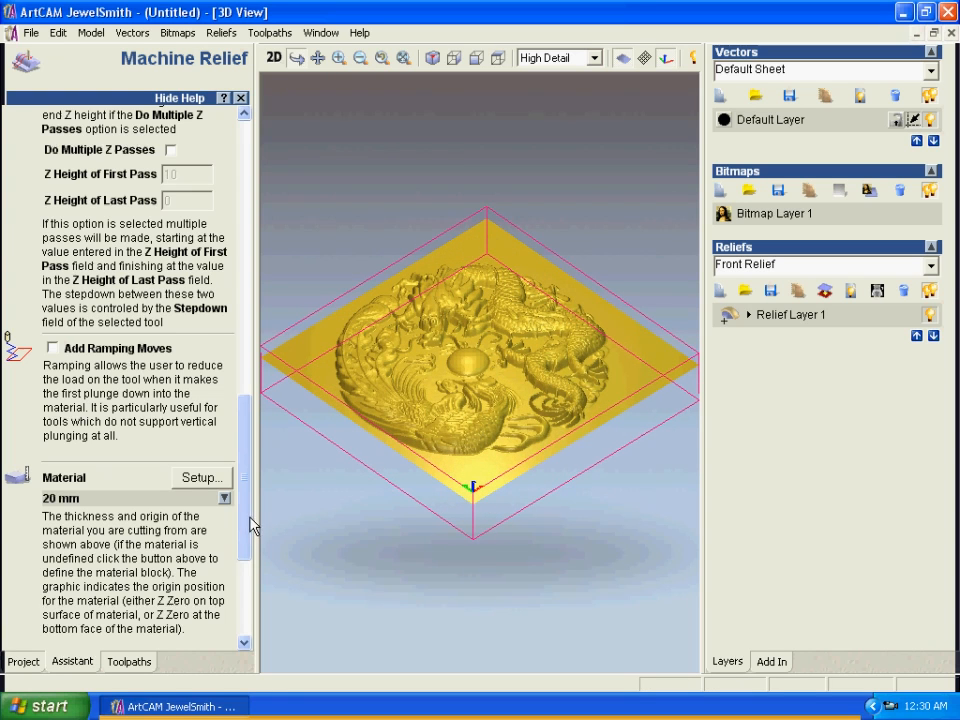
{"action": "scroll", "scroll_direction": "down", "scroll_amount": 3}
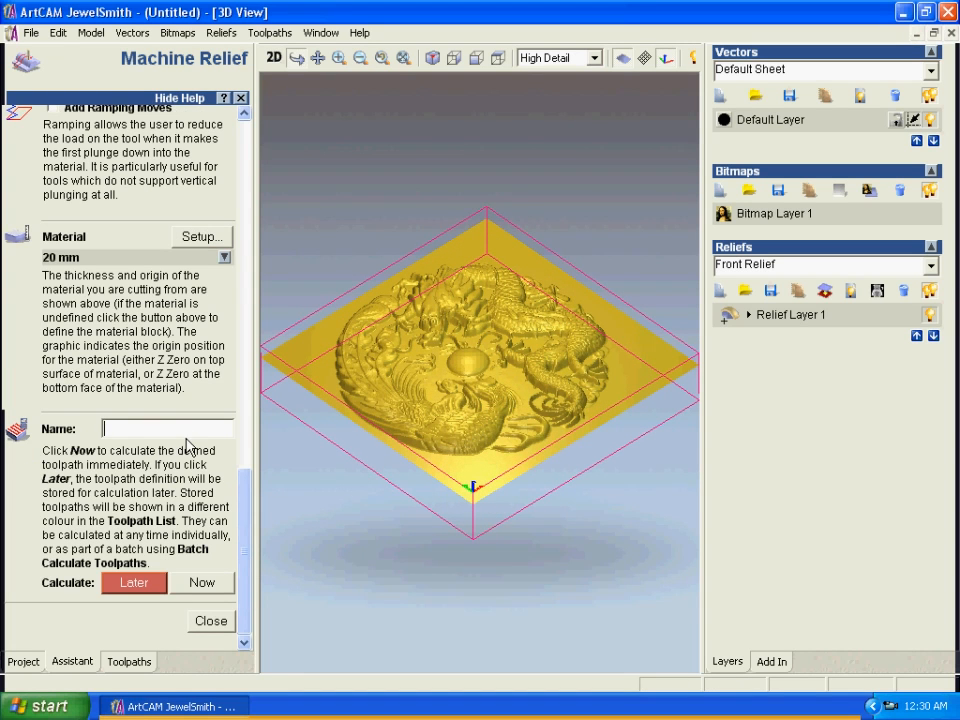
- Name the toolpath dragon and calculate it now over the relief block
{"action": "type", "text": "dragon"}
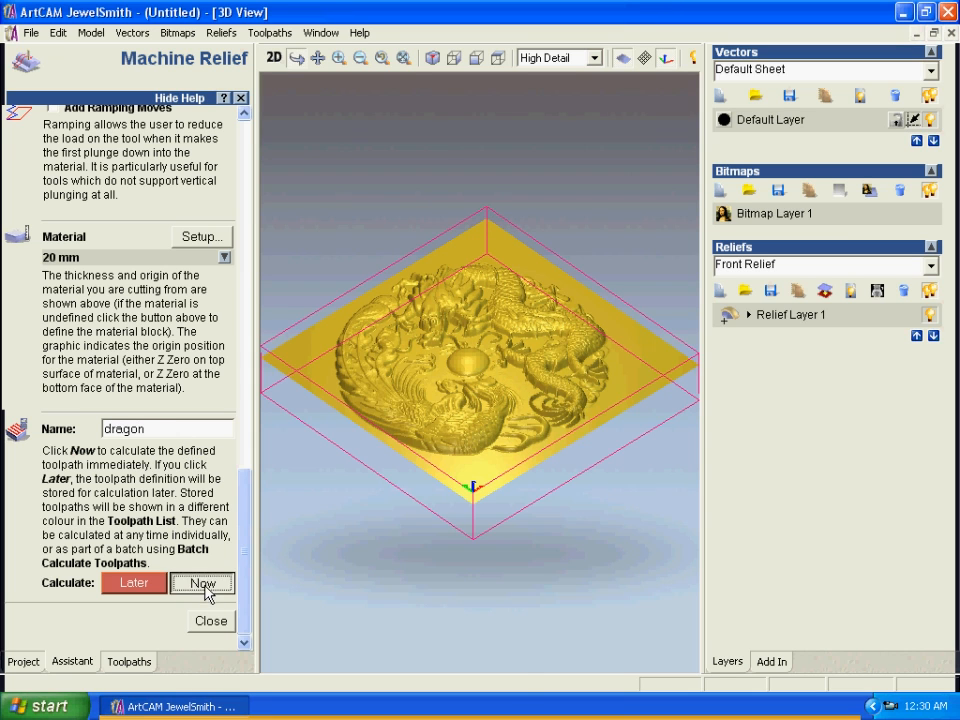
{"action": "left_click", "coordinate": [202, 584]}
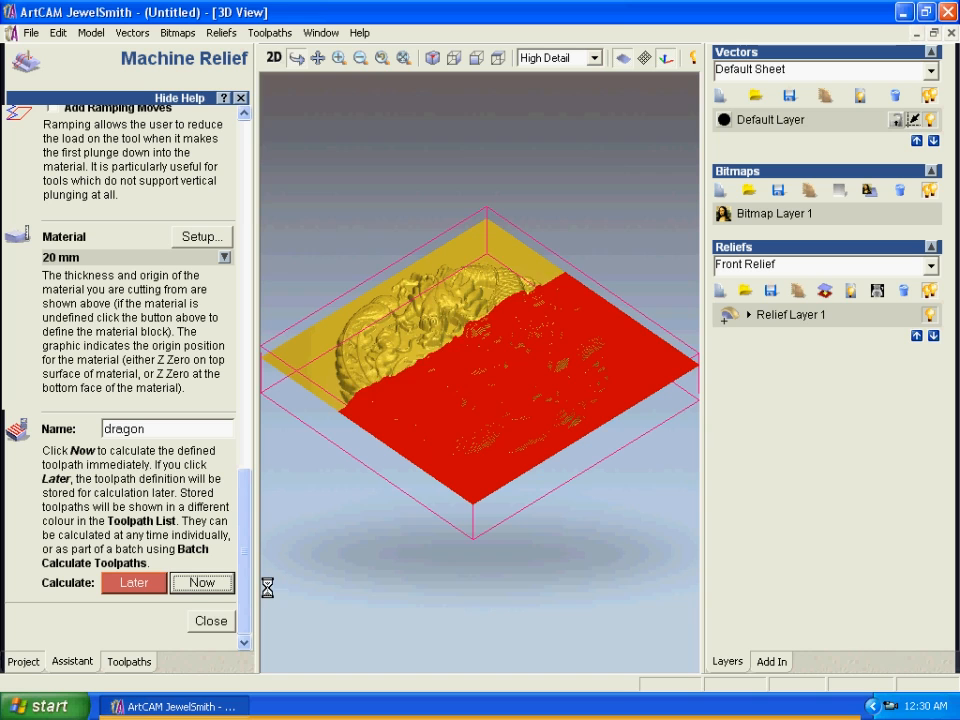
{"action": "left_click", "coordinate": [202, 584]}
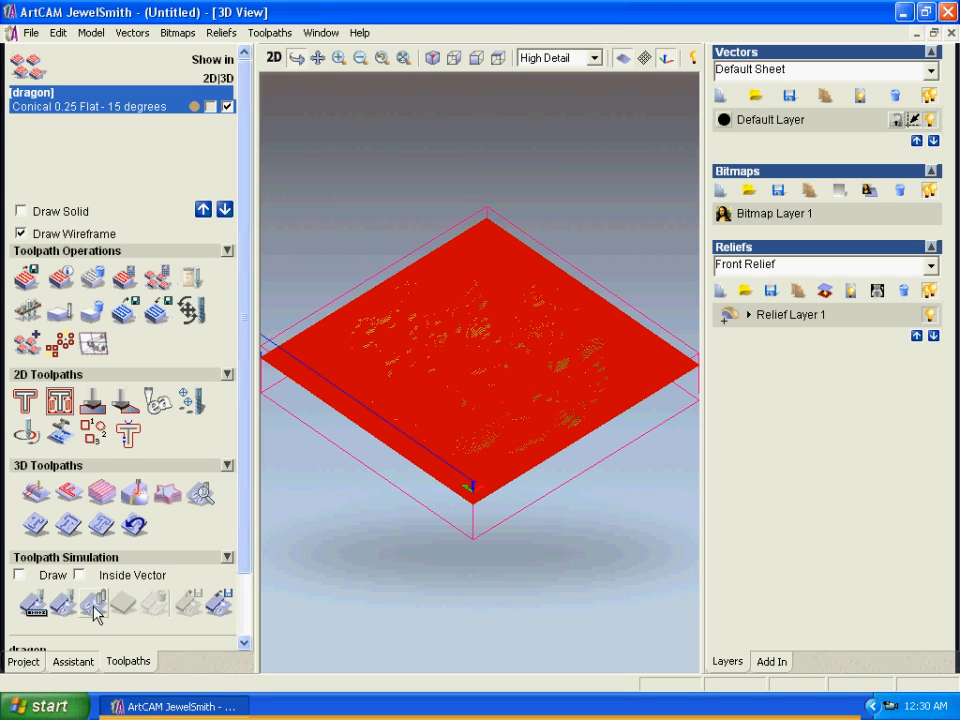
{"action": "mouse_move", "coordinate": [96, 612]}
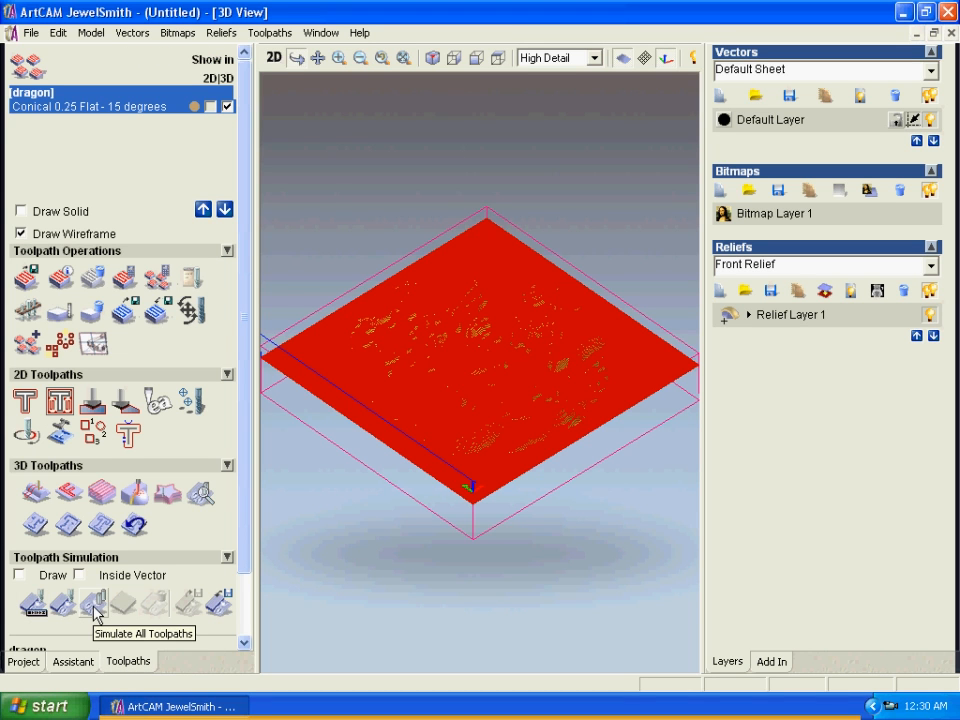
{"action": "left_click", "coordinate": [88, 600]}
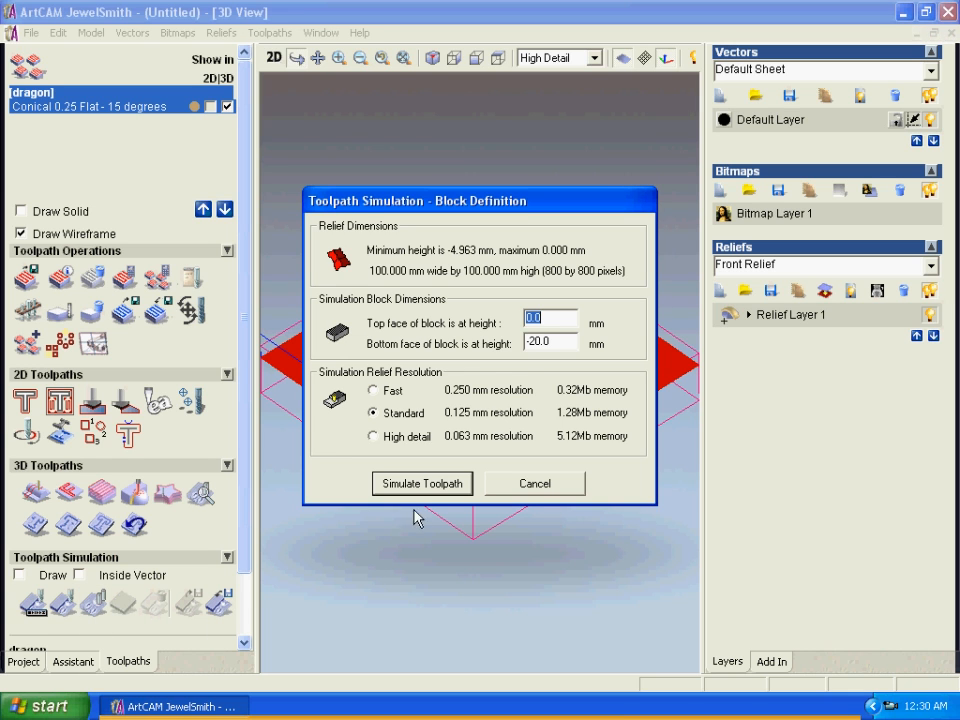
{"action": "left_click", "coordinate": [420, 482]}
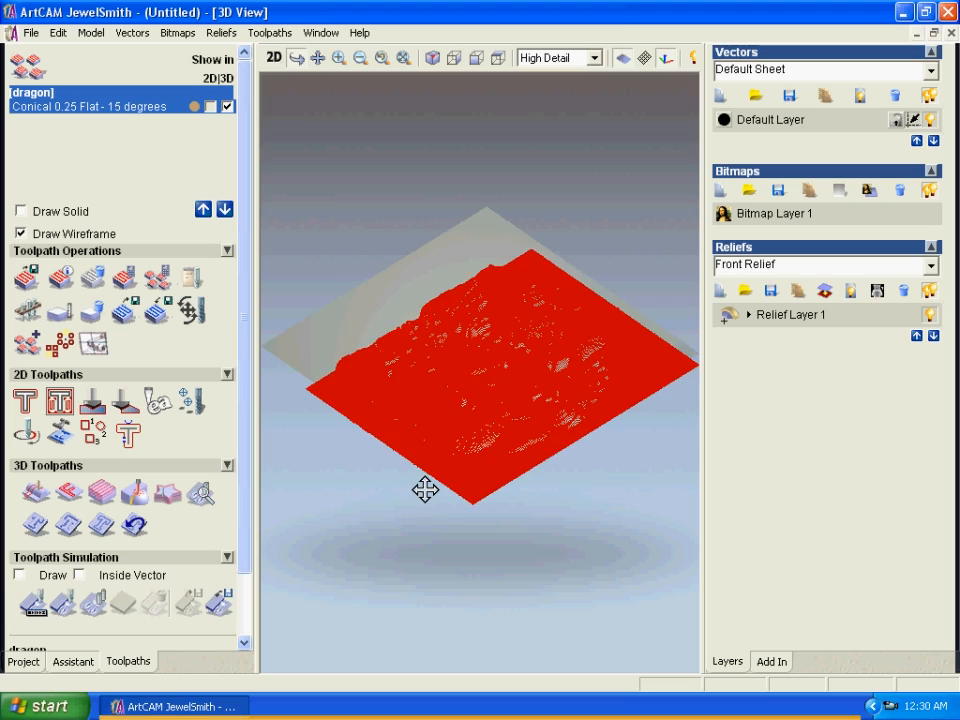
{"action": "left_click", "coordinate": [20, 572]}
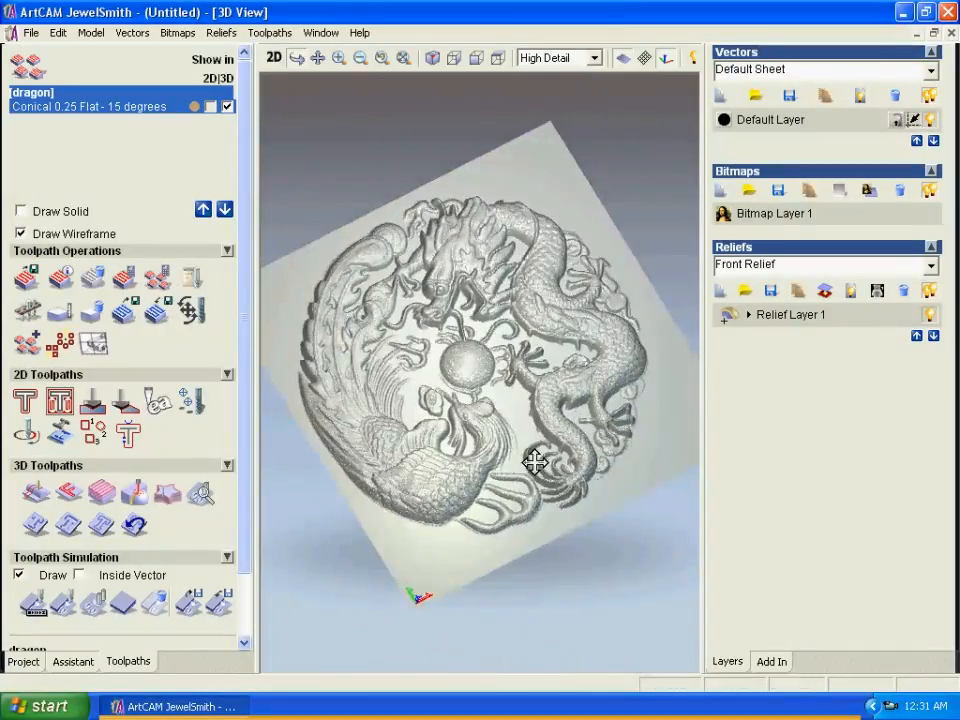
{"action": "left_click_drag", "start_coordinate": [536, 462], "coordinate": [548, 384]}
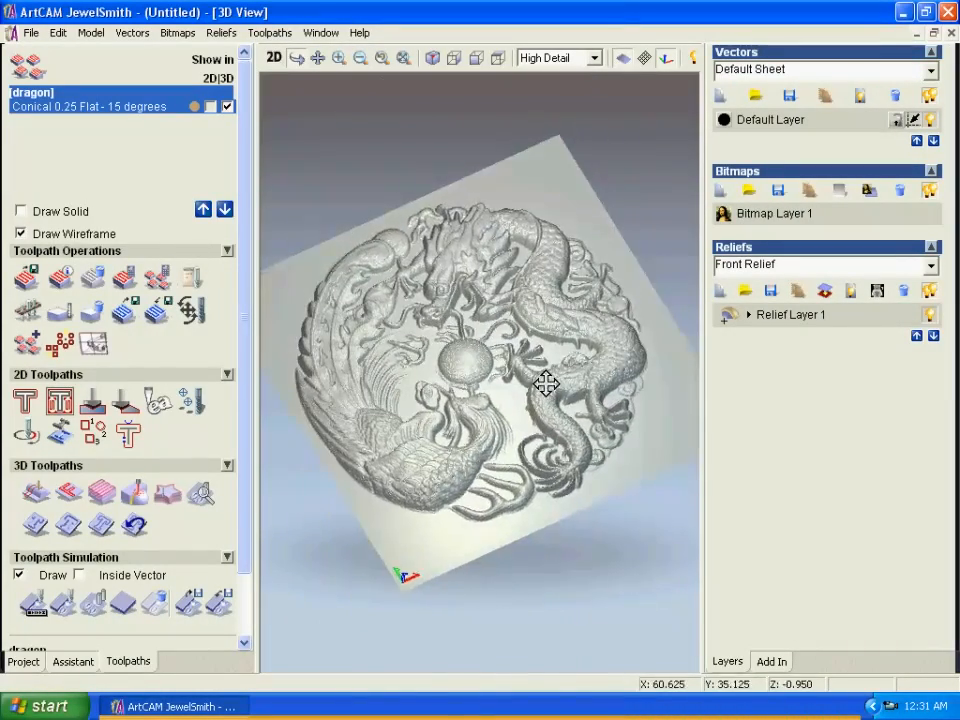
{"action": "left_click_drag", "start_coordinate": [548, 384], "coordinate": [574, 388]}
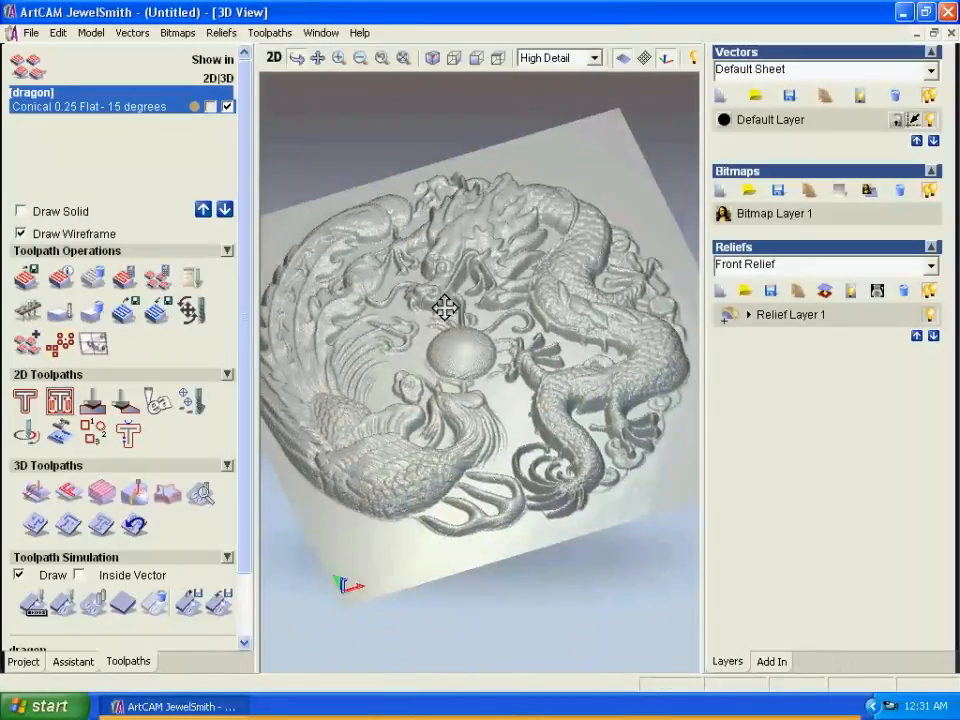
{"action": "left_click_drag", "start_coordinate": [444, 308], "coordinate": [500, 390]}
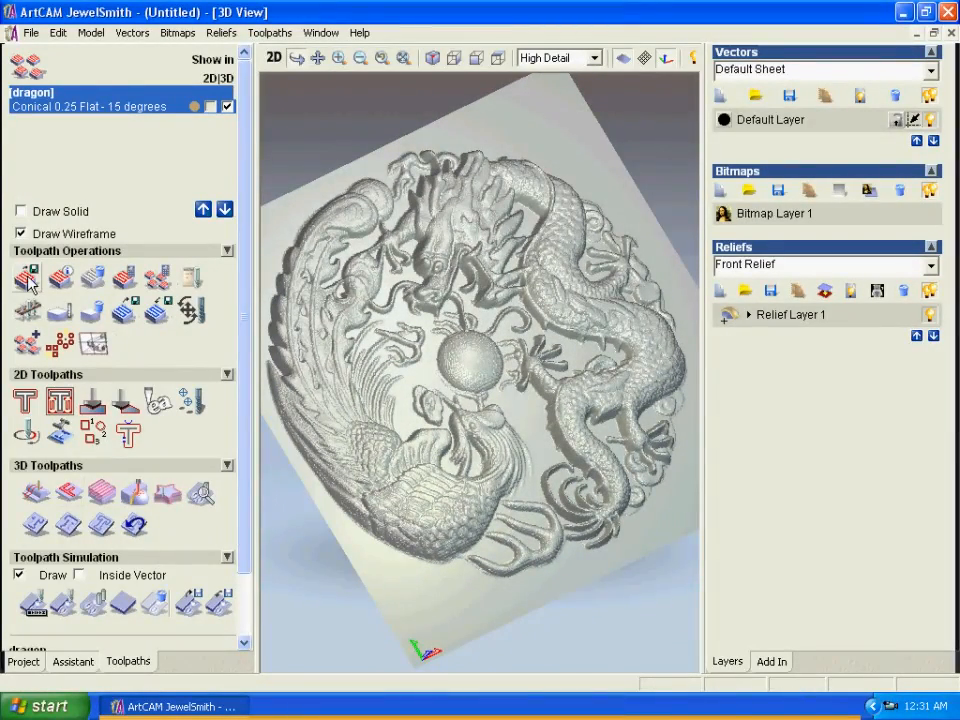
{"action": "mouse_move", "coordinate": [16, 278]}
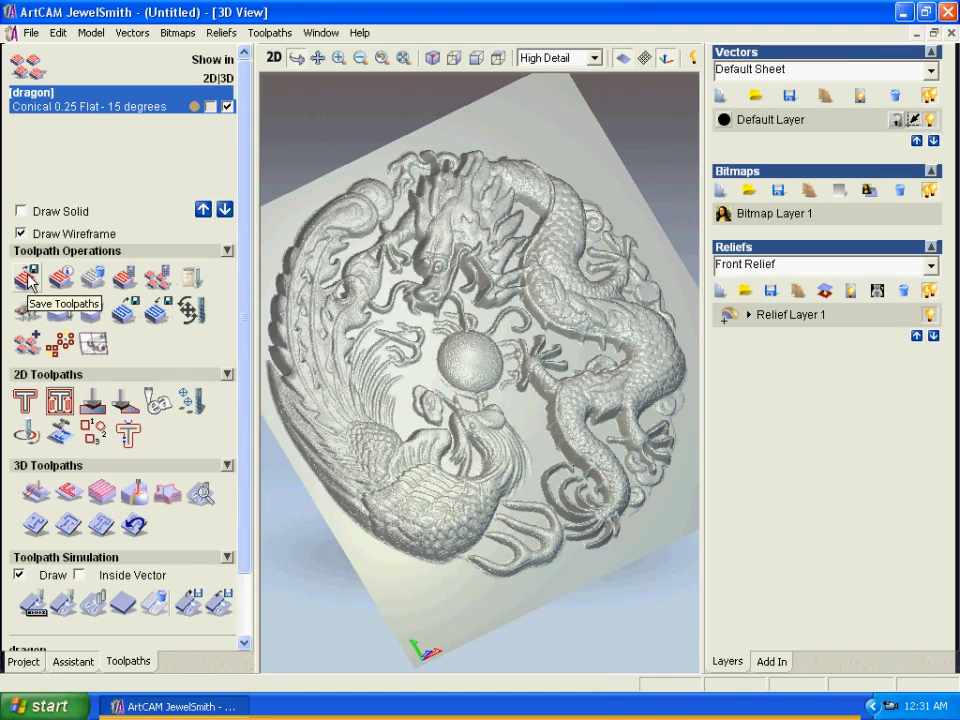
- Save the dragon toolpath to the desktop as NC file dra, then launch NC Studio
{"action": "left_click", "coordinate": [22, 276]}
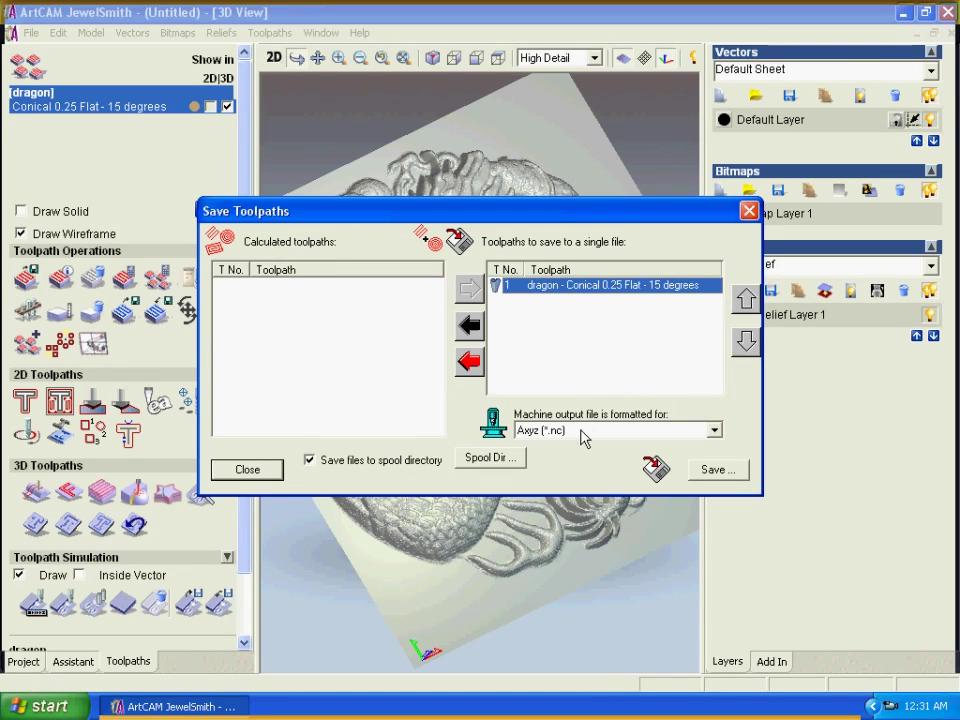
{"action": "left_click", "coordinate": [716, 468]}
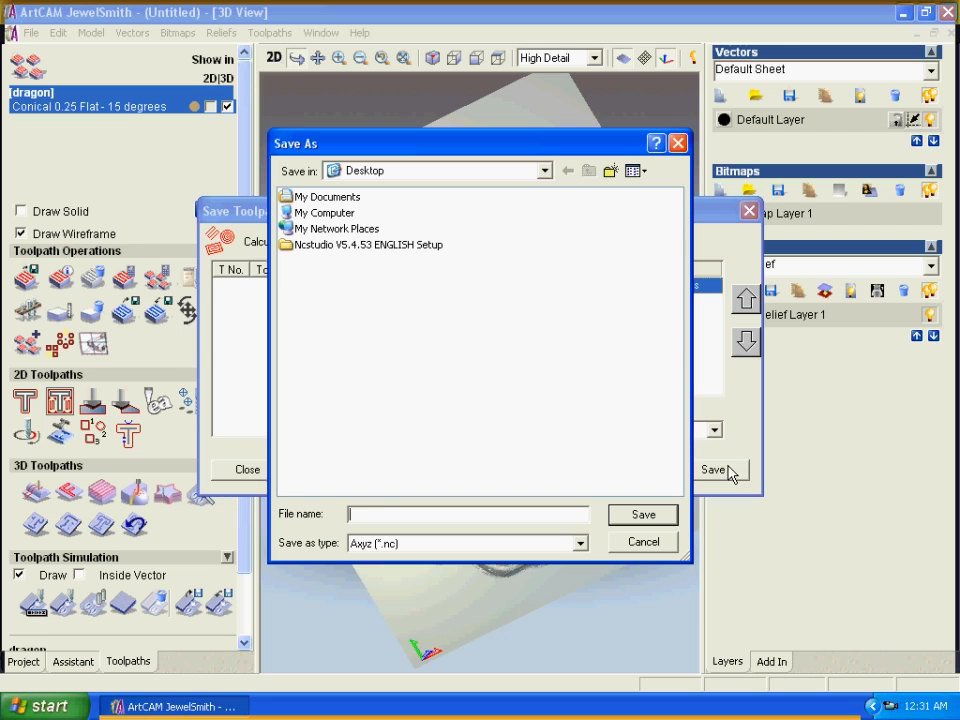
{"action": "mouse_move", "coordinate": [404, 506]}
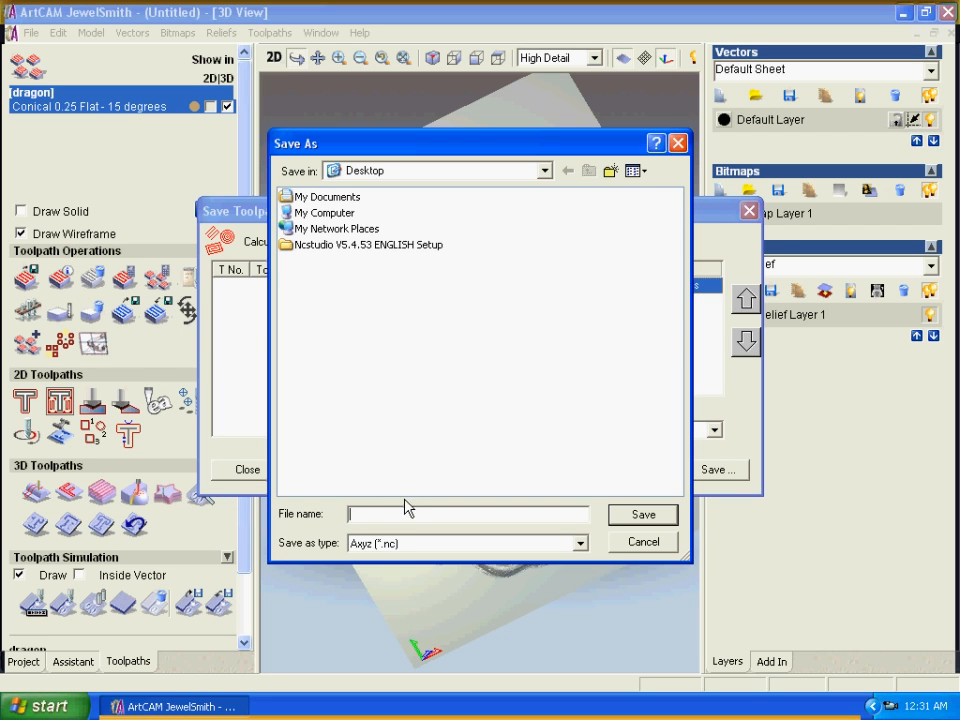
{"action": "type", "text": "dra"}
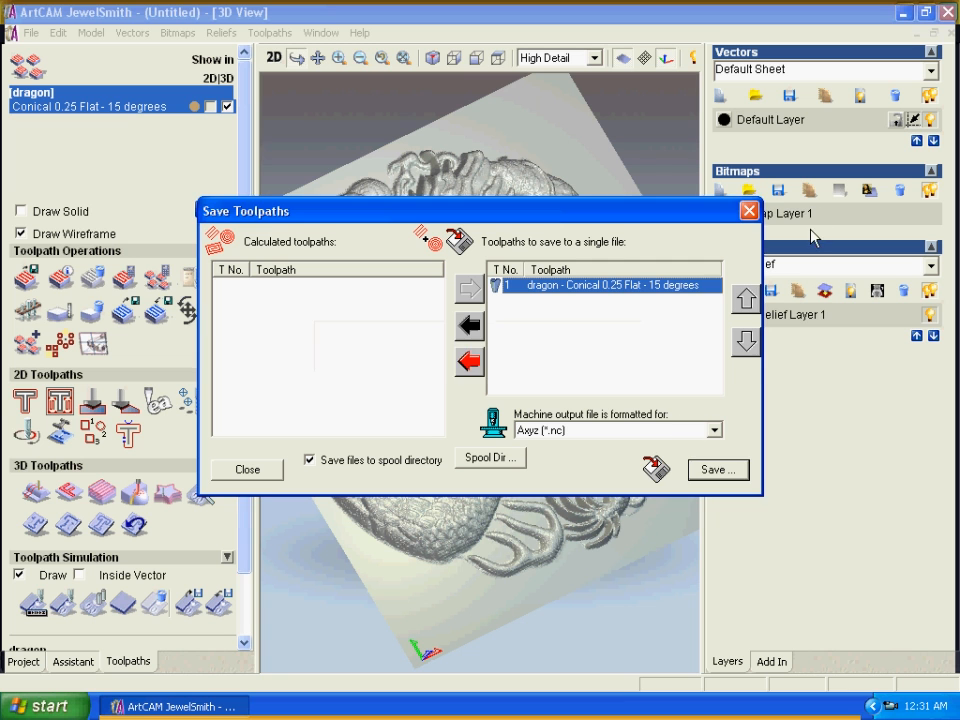
{"action": "left_click", "coordinate": [246, 468]}
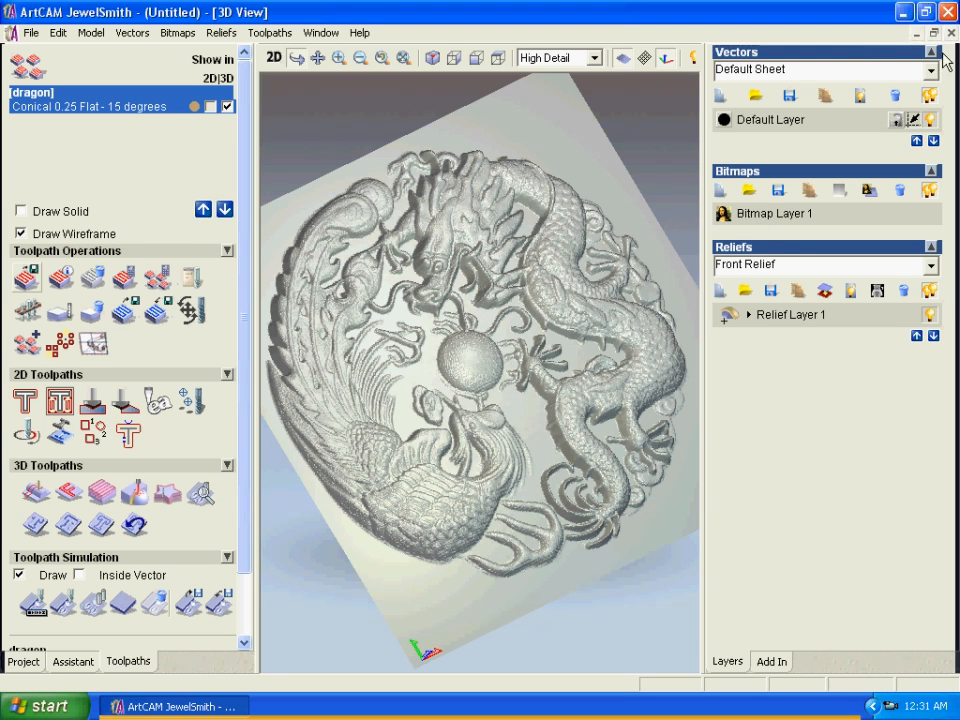
{"action": "left_click", "coordinate": [904, 12]}
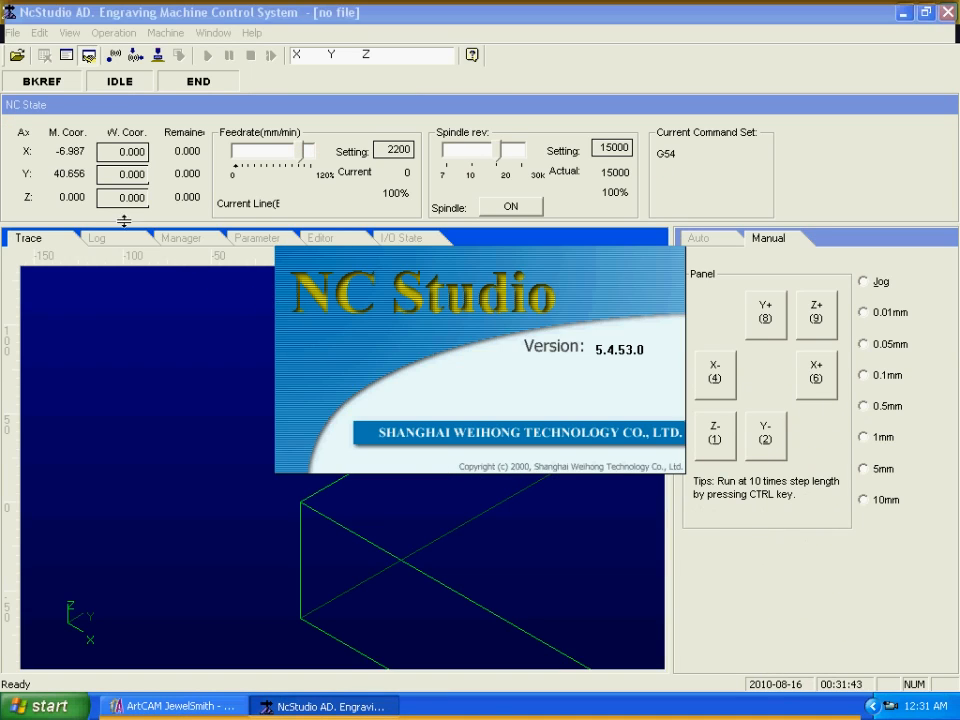
- Load the dra NC file from the Desktop so its G-code program is listed
{"action": "left_click", "coordinate": [16, 56]}
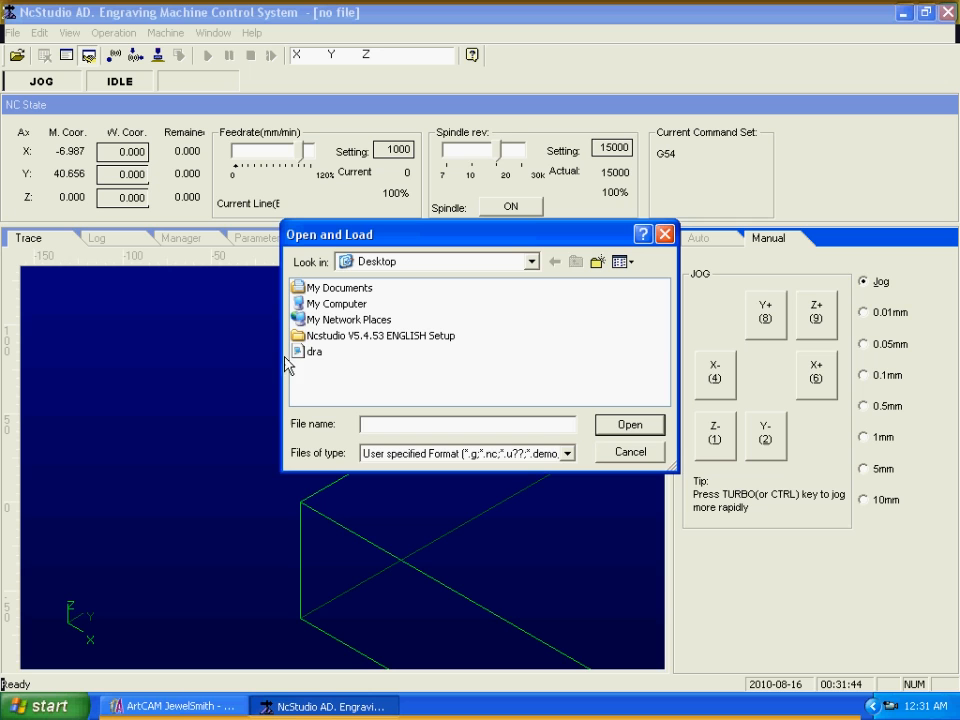
{"action": "left_click", "coordinate": [312, 352]}
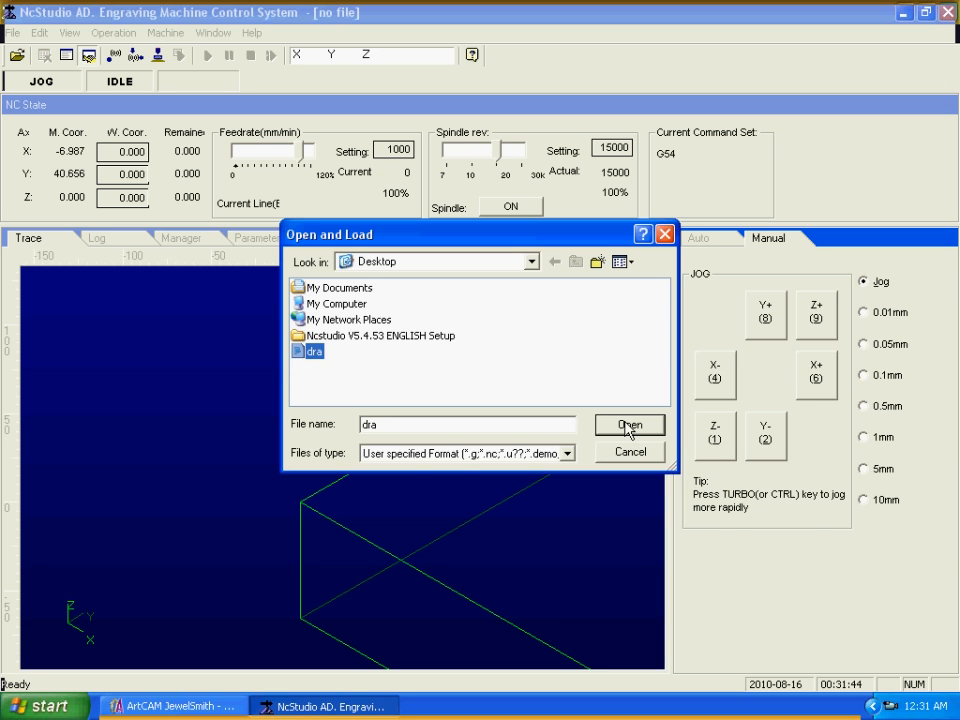
{"action": "left_click", "coordinate": [628, 424]}
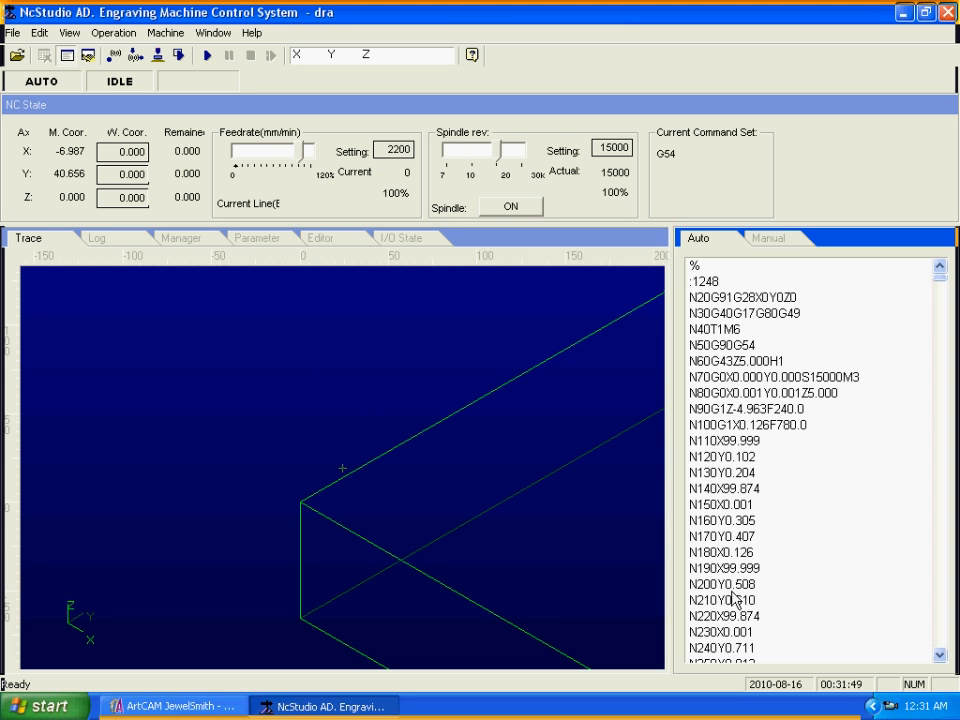
{"action": "mouse_move", "coordinate": [452, 480]}
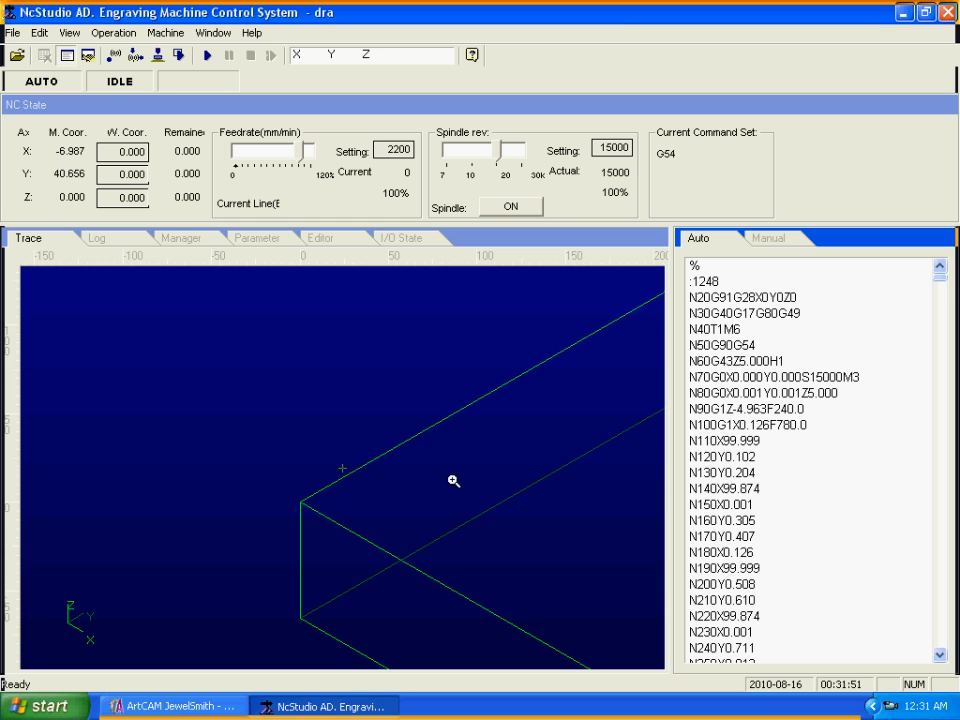
{"action": "mouse_move", "coordinate": [172, 62]}
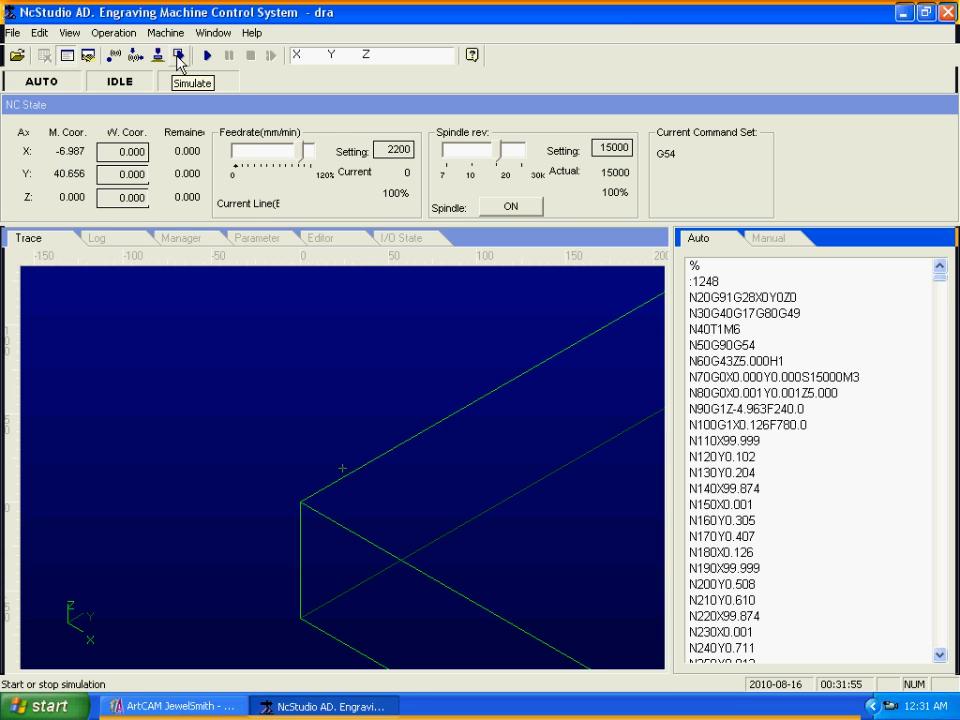
- Start simulating the dra program to trace the cutting paths over the stock
{"action": "left_click", "coordinate": [174, 52]}
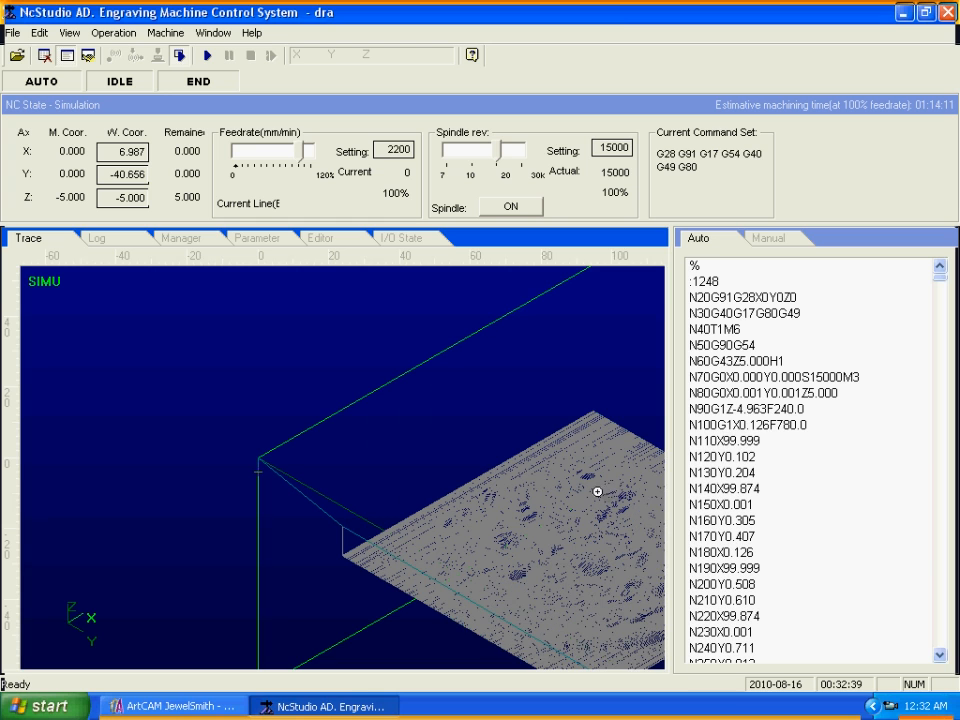
{"action": "right_click", "coordinate": [594, 492]}
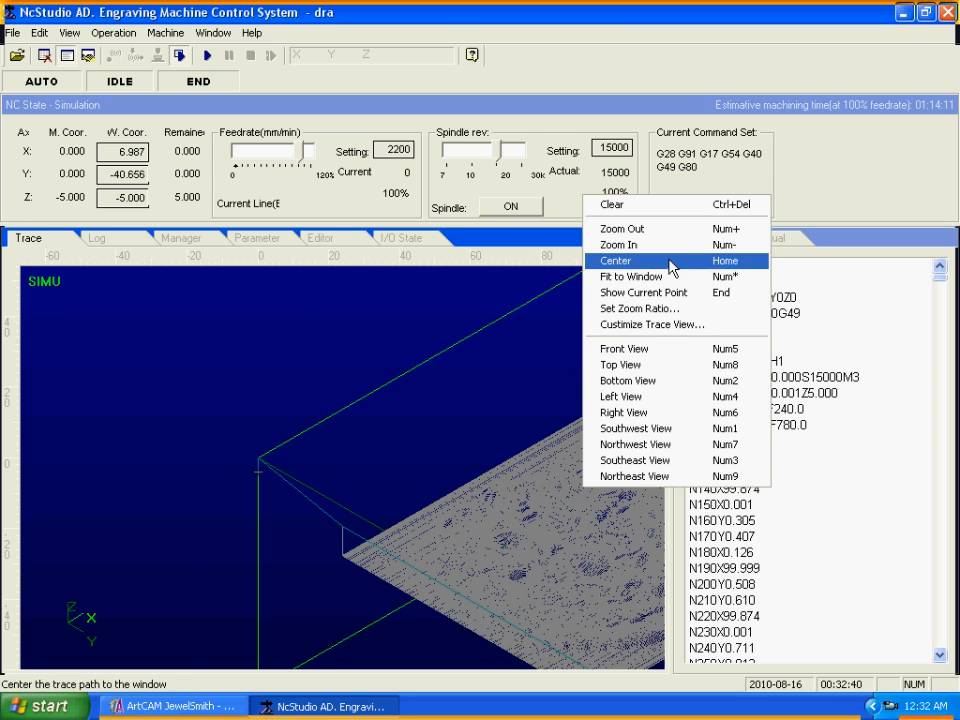
{"action": "left_click", "coordinate": [616, 260]}
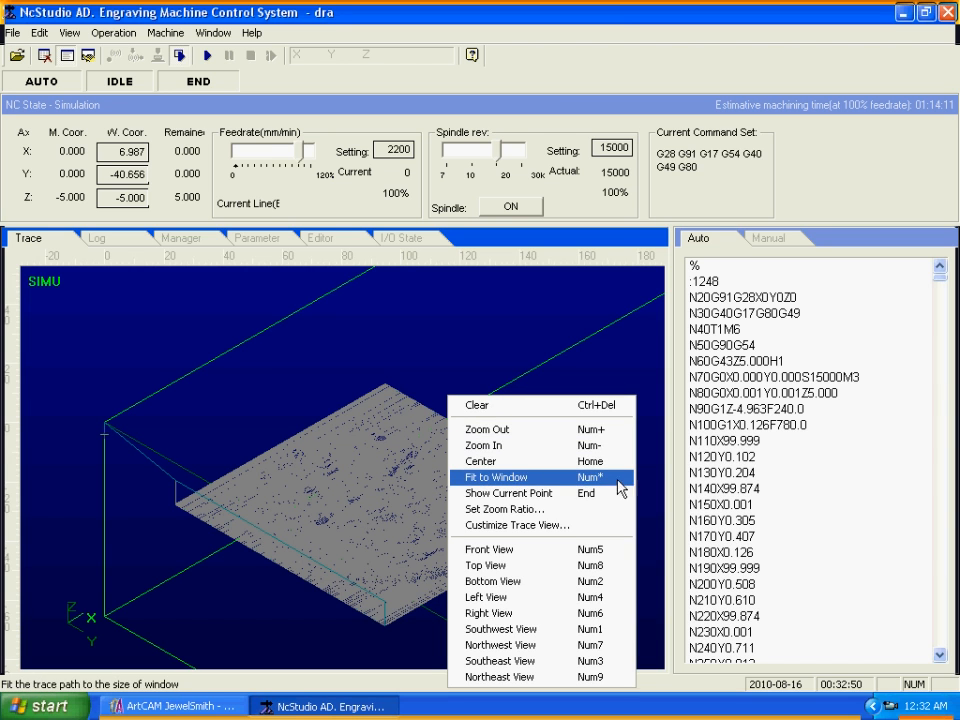
{"action": "left_click", "coordinate": [496, 476]}
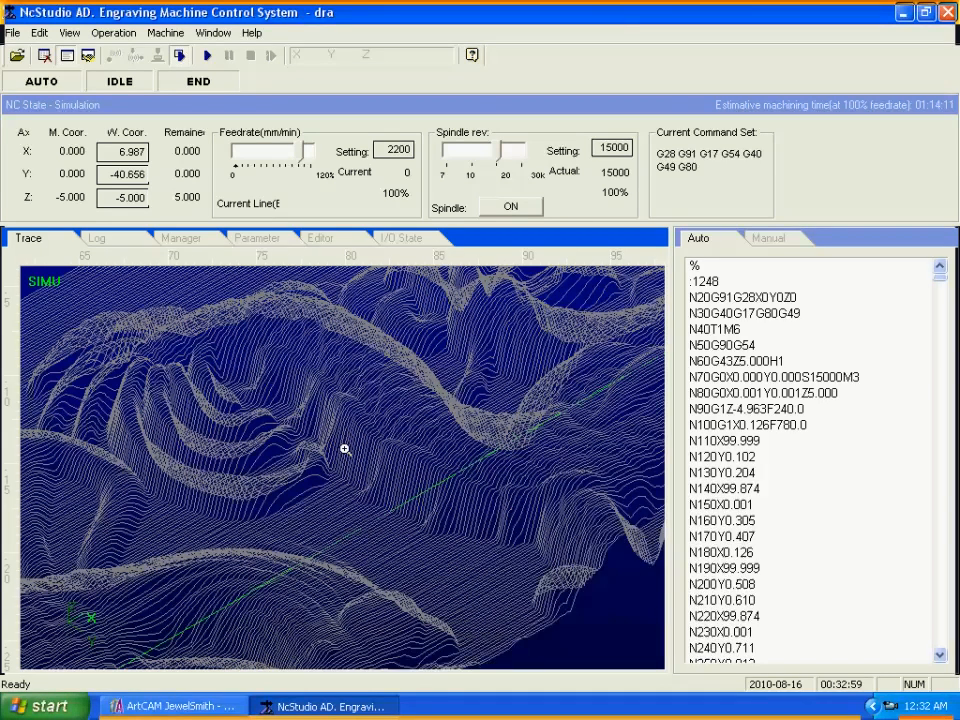
{"action": "right_click", "coordinate": [344, 448]}
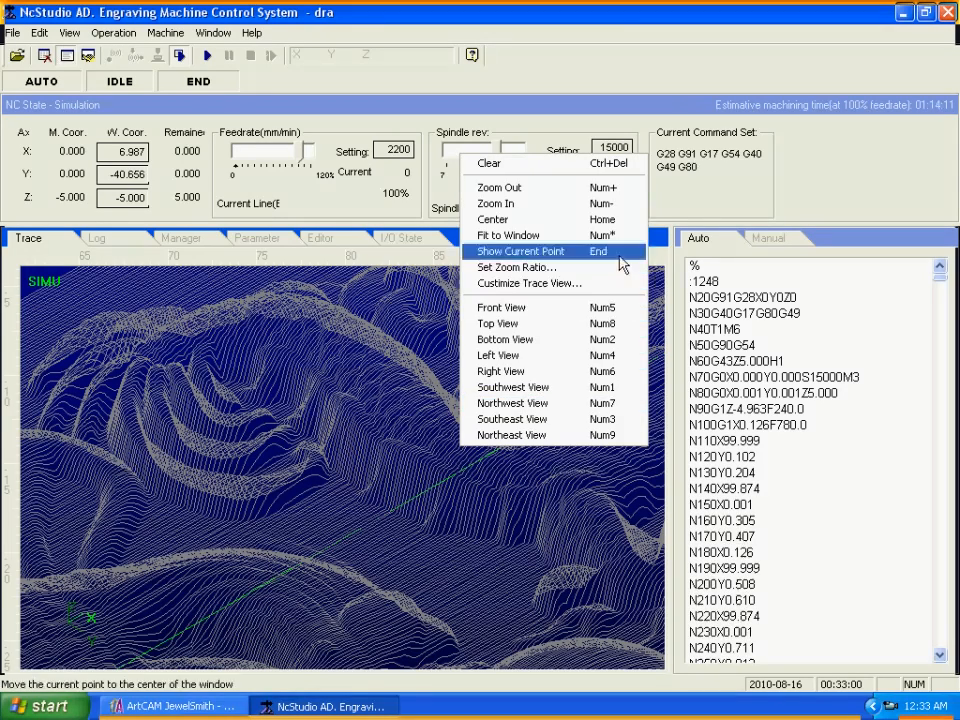
{"action": "left_click", "coordinate": [516, 252]}
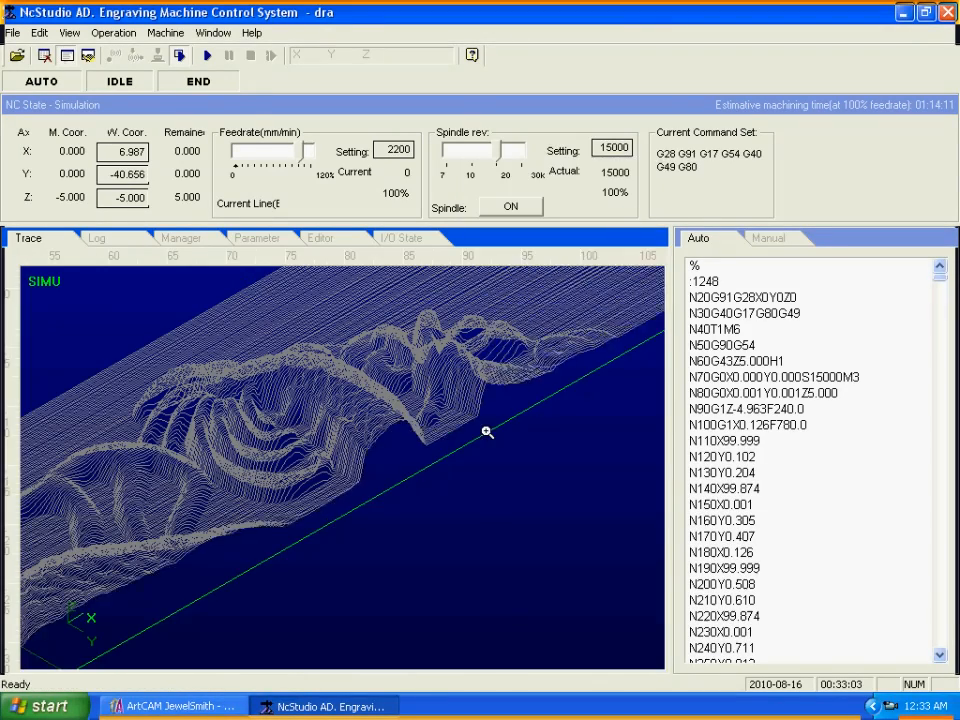
{"action": "right_click", "coordinate": [488, 432]}
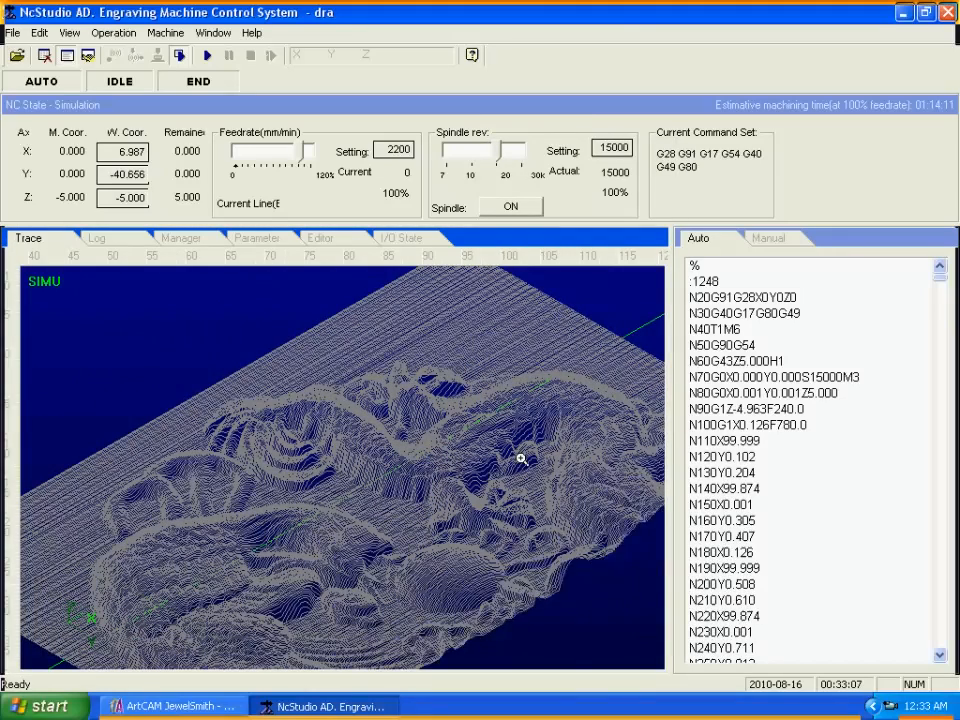
{"action": "right_click", "coordinate": [520, 456]}
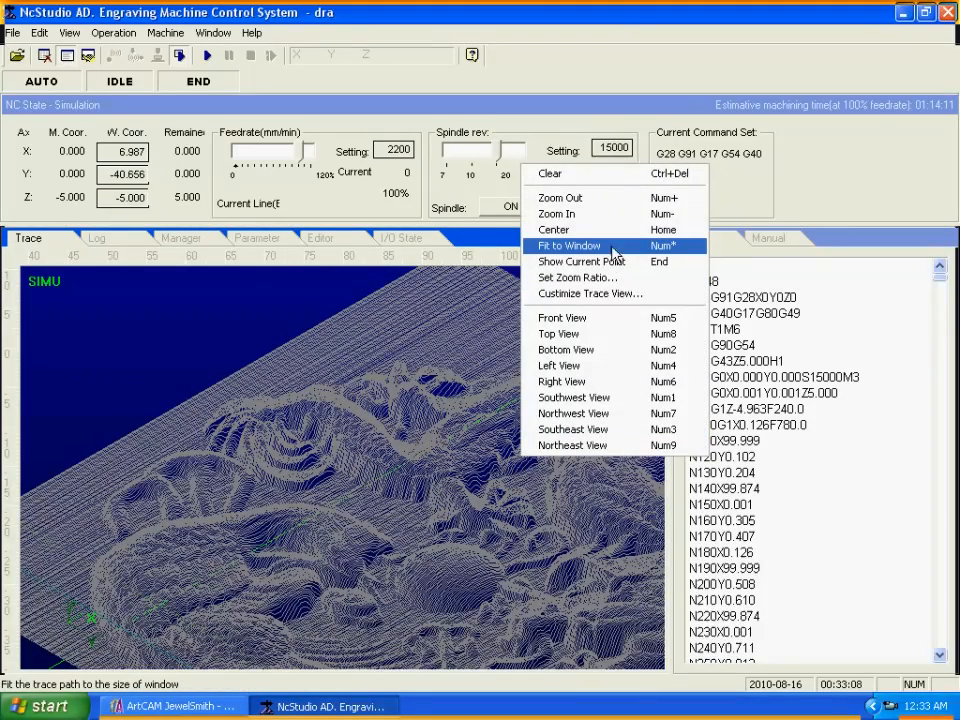
{"action": "left_click", "coordinate": [568, 244]}
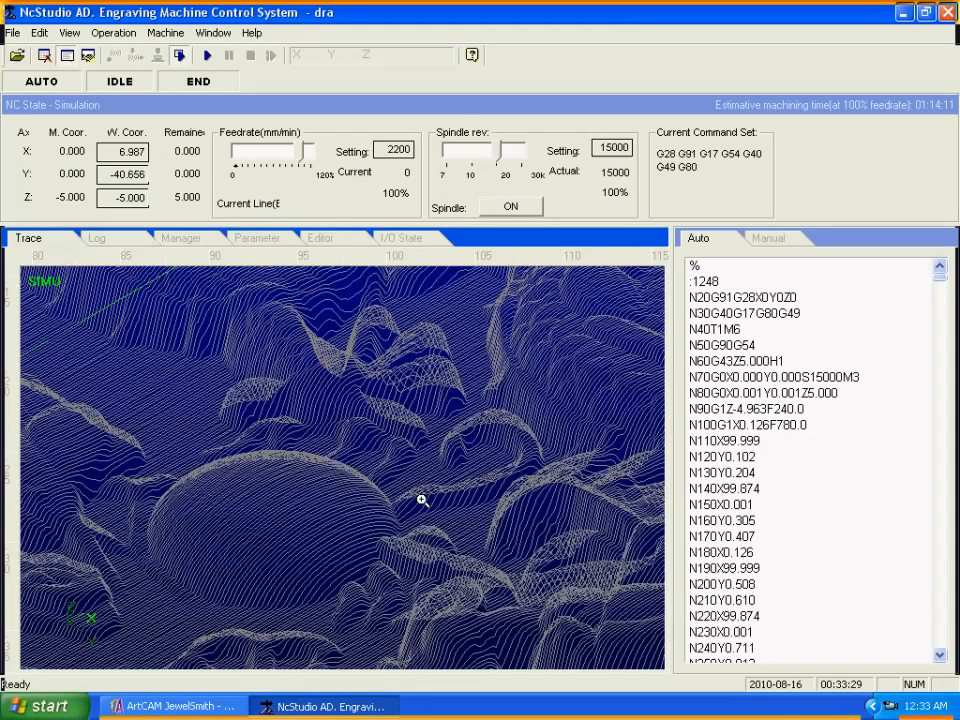
{"action": "mouse_move", "coordinate": [364, 462]}
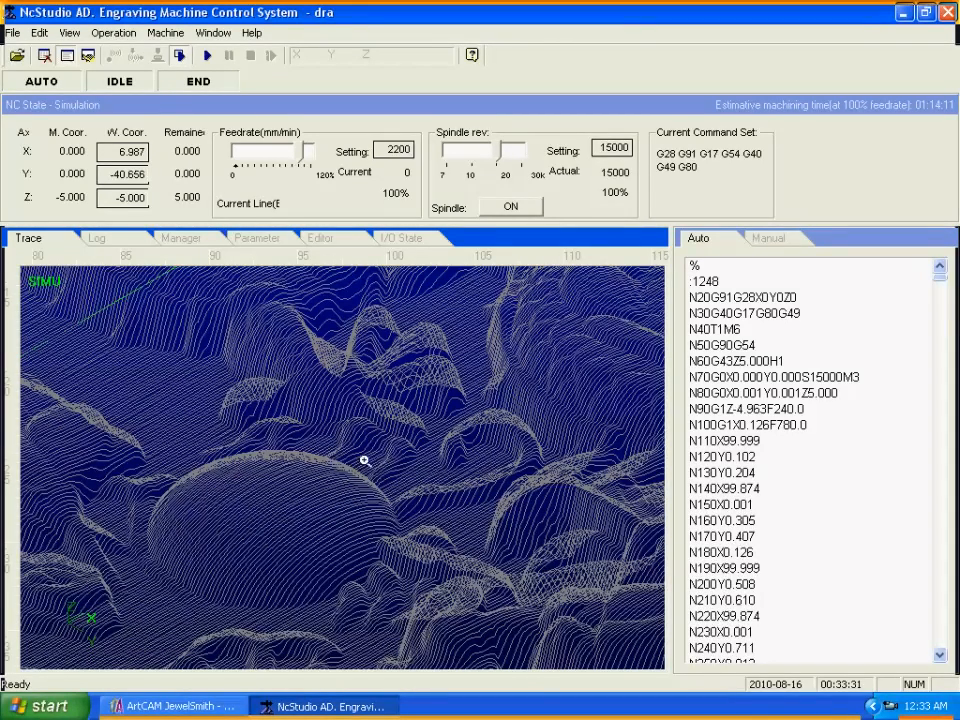